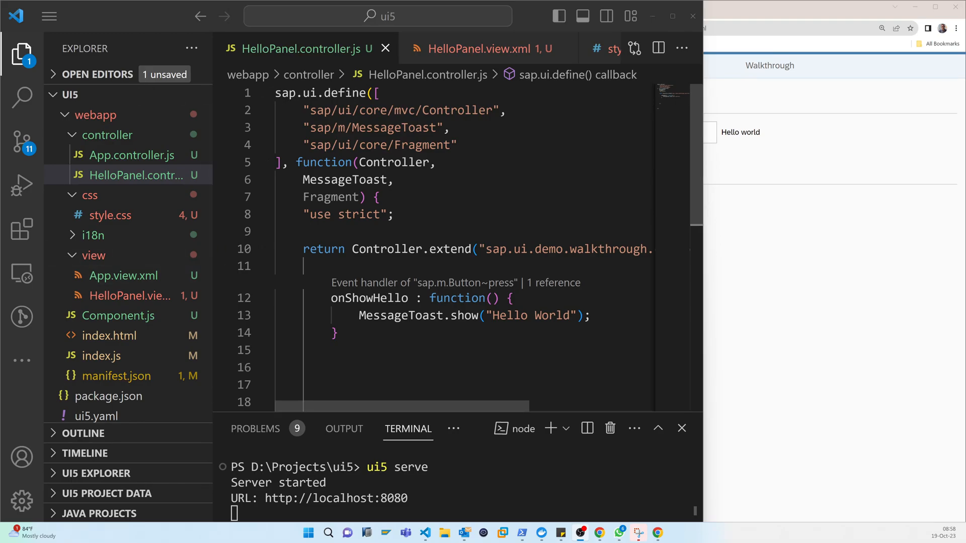
Switch to HelloPanel.view.xml and insert an empty line right after the <content> tag.
click(380, 196)
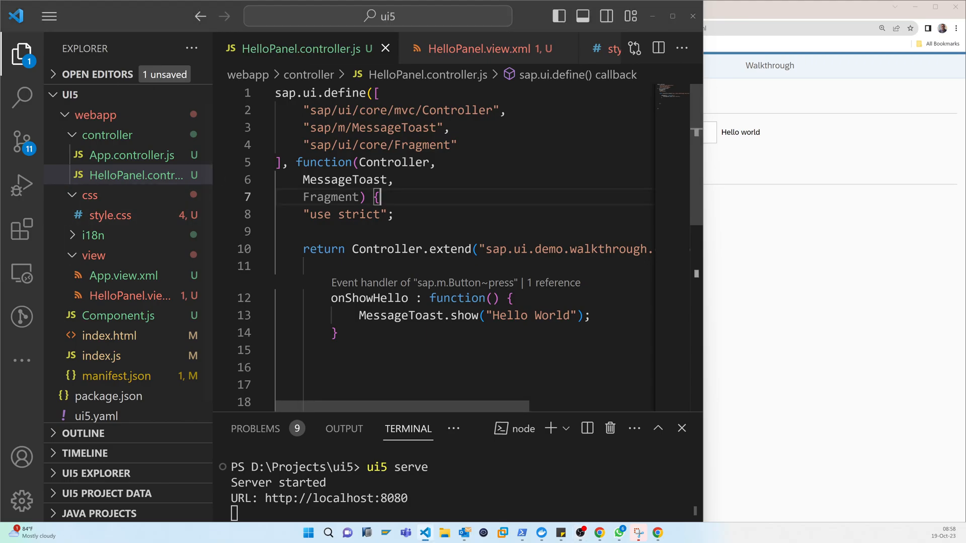
click(481, 48)
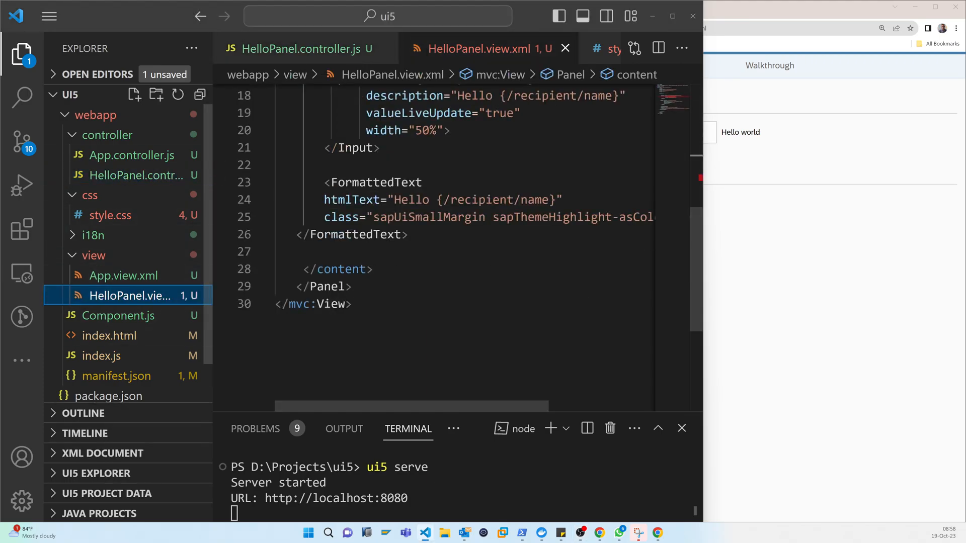
scroll(up, 3)
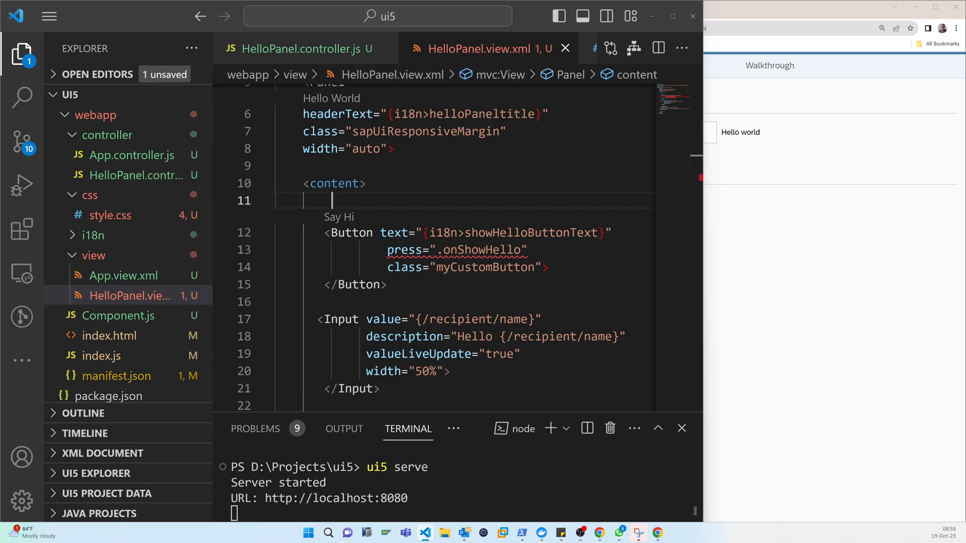
Add a Button inside <content> with text bound to {i18n>openDialogButtonText}.
text(<)
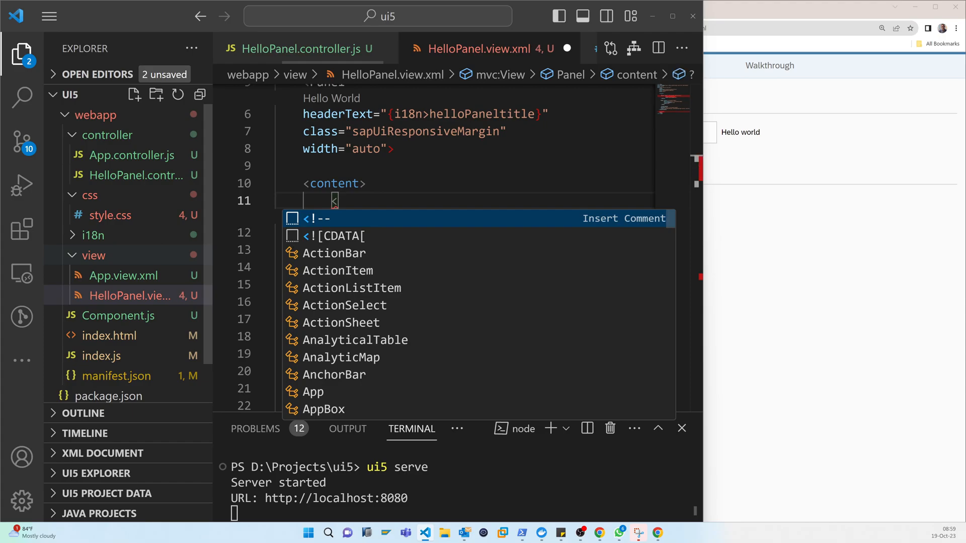
text(B)
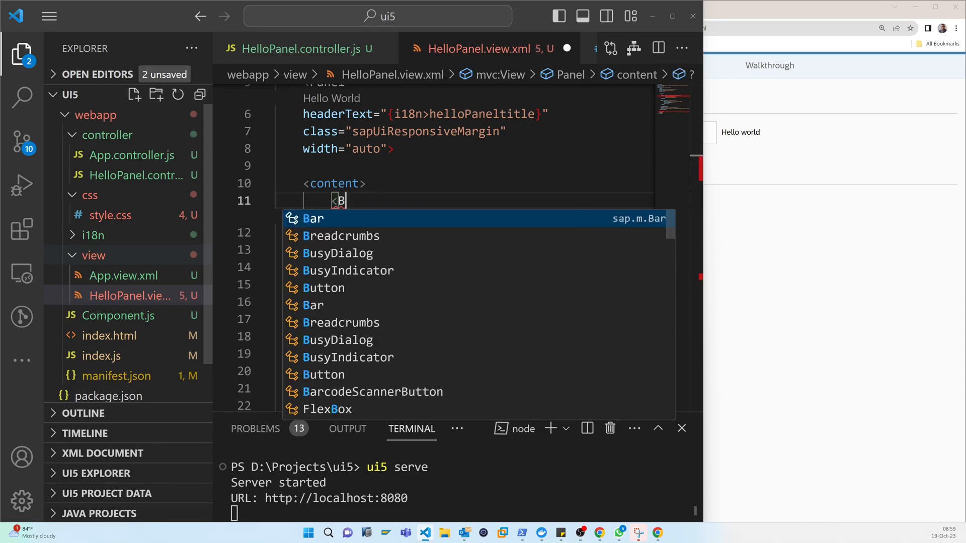
text(utton ></Button>)
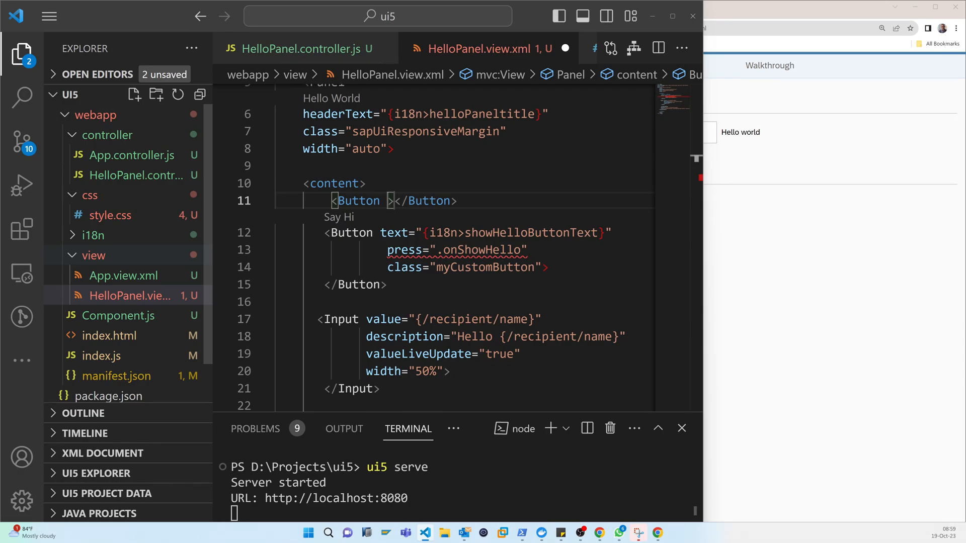
text(te)
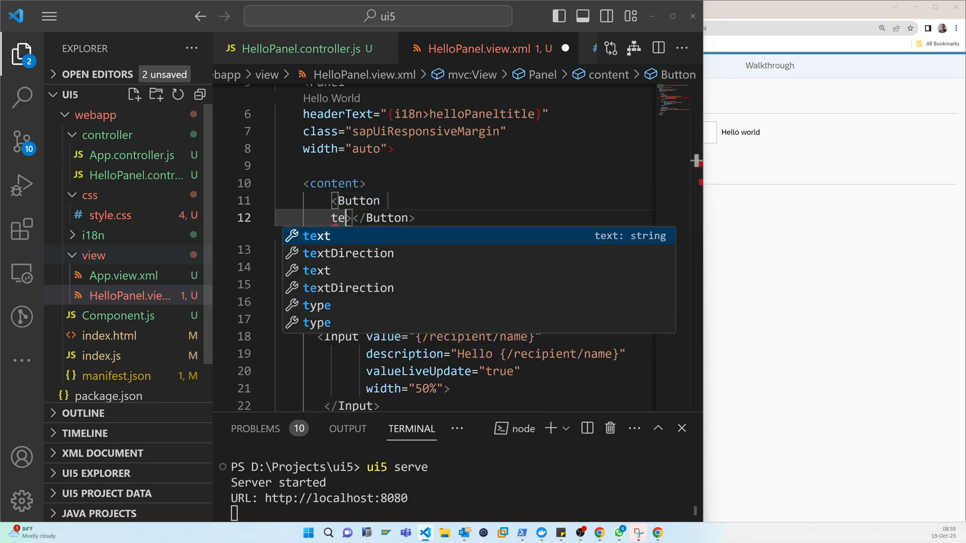
click(316, 235)
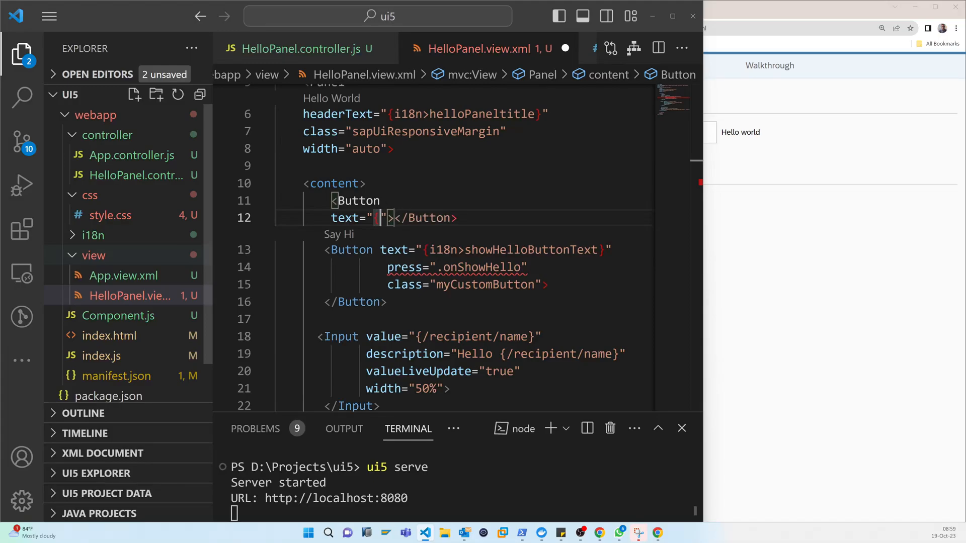
text({})
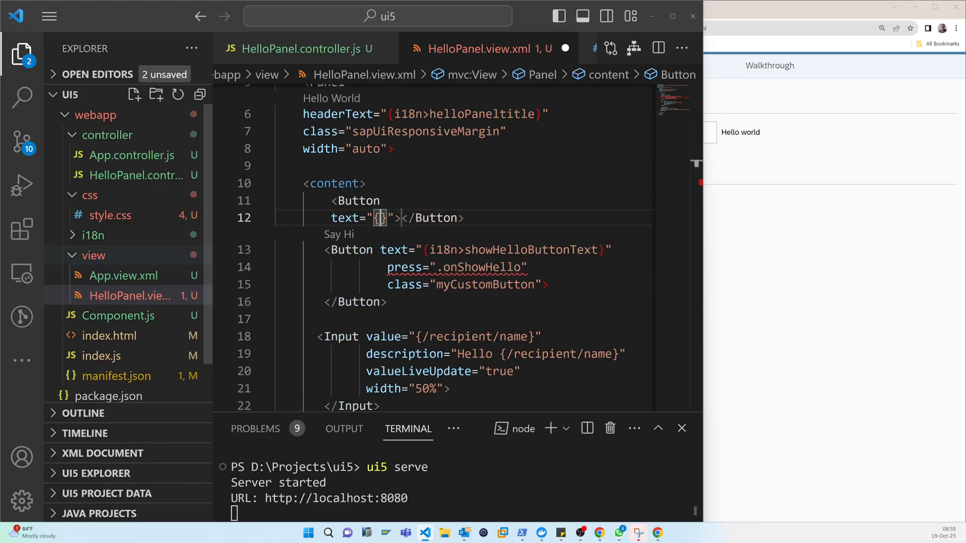
text(i18n)
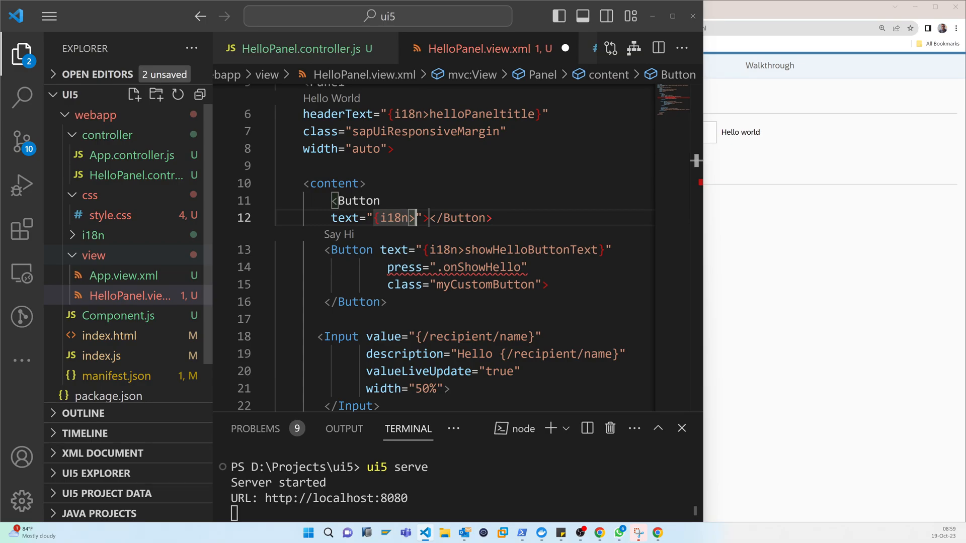
text(openDialo)
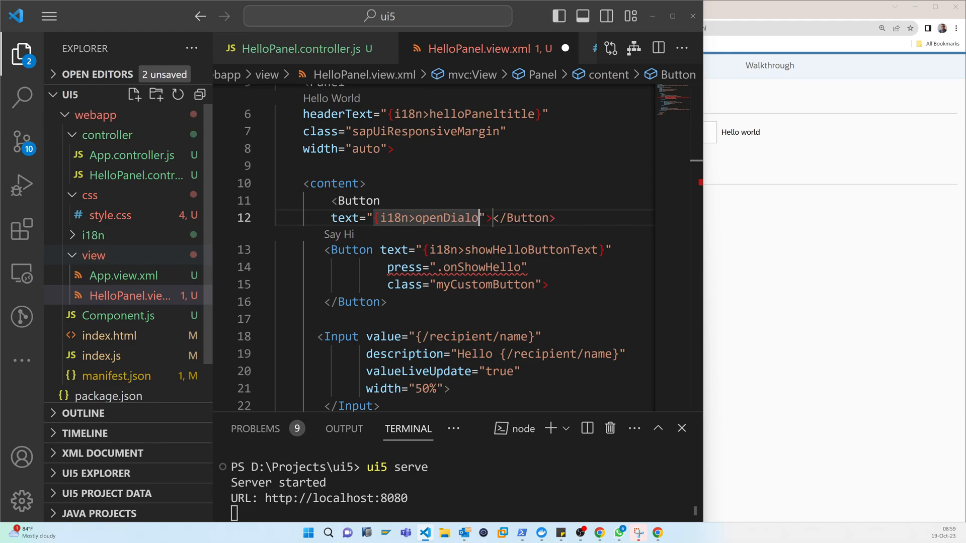
text(gButton)
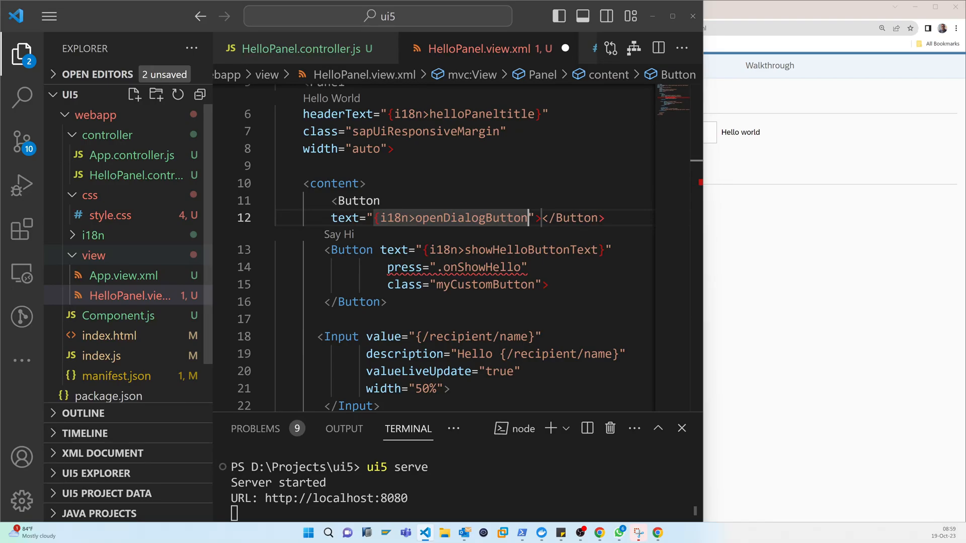
text(Text)
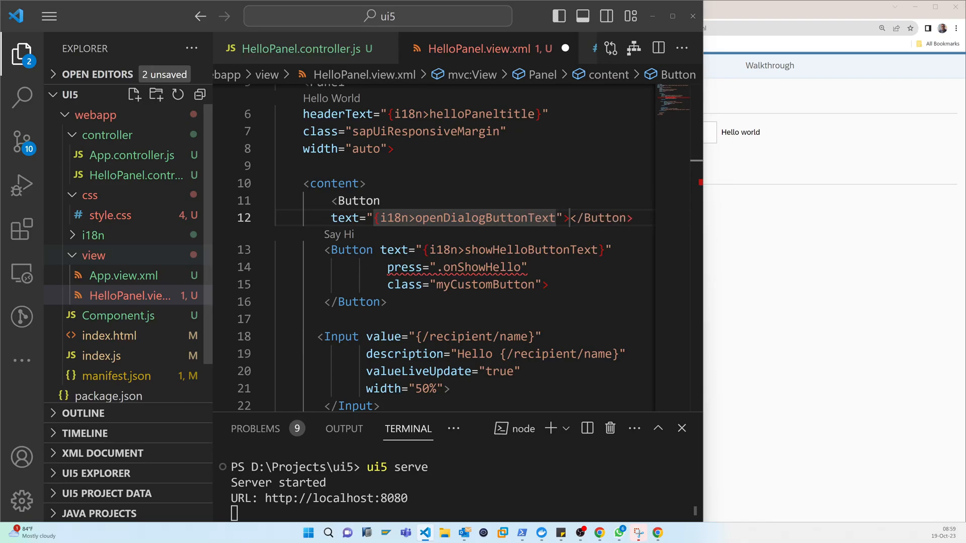
Give the Button press=".onOpenDialog", close the tag on its own line, and save the view.
key(Enter)
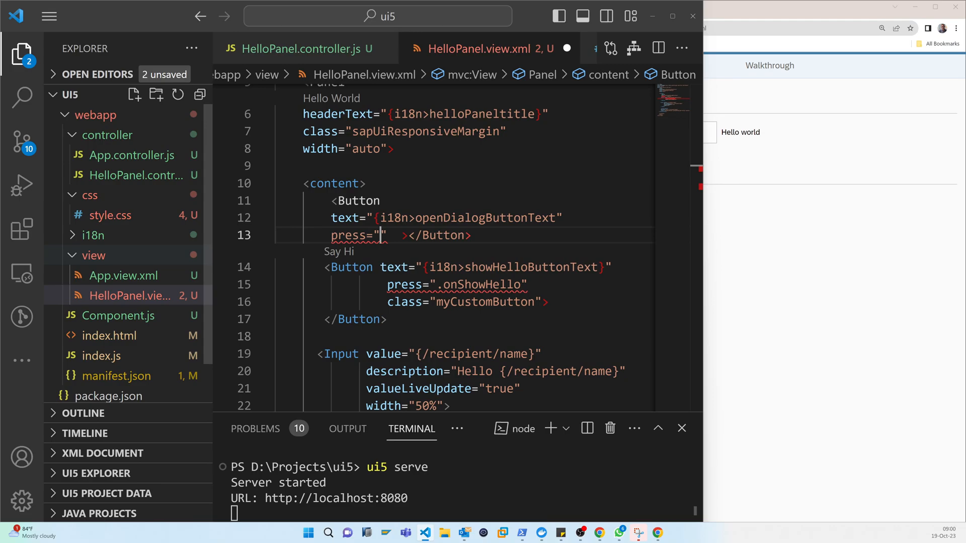
text(.)
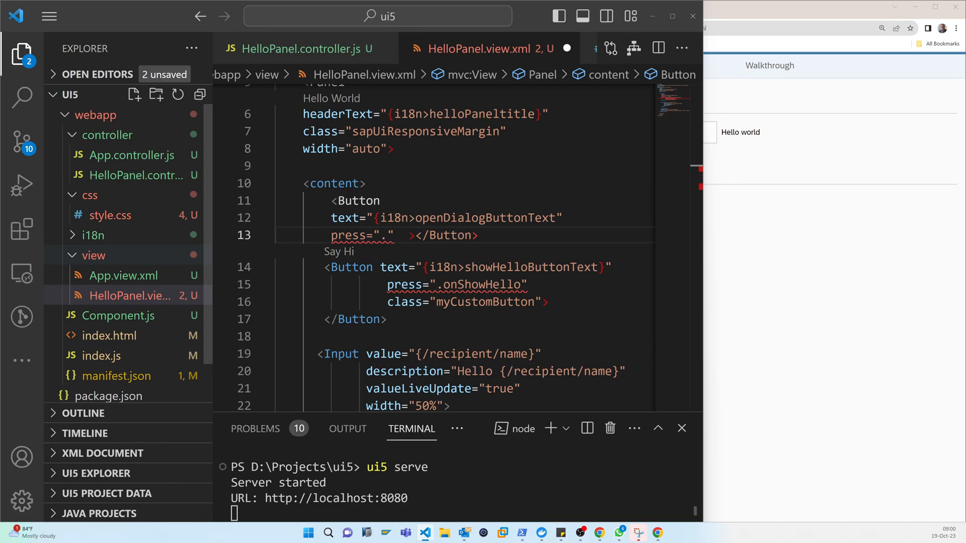
text(onOpen)
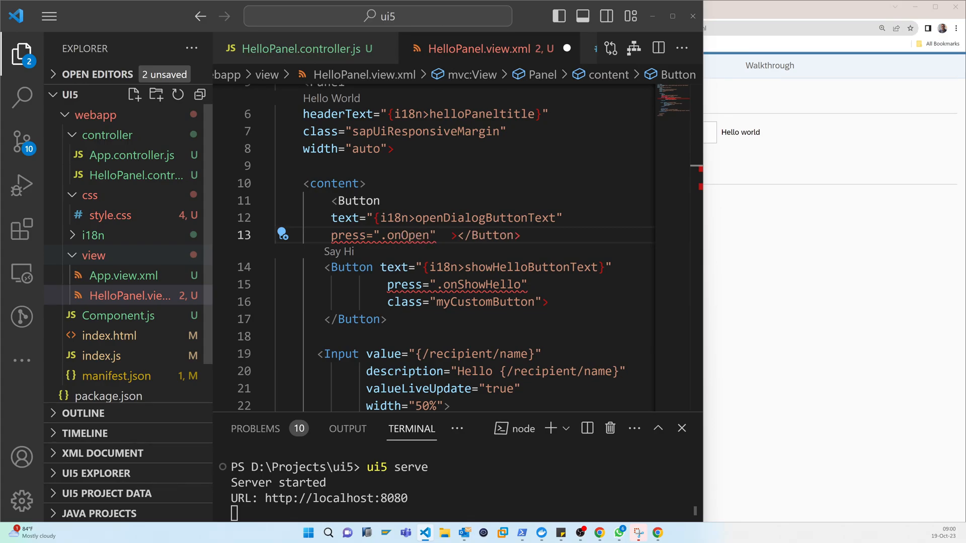
text(Dialog)
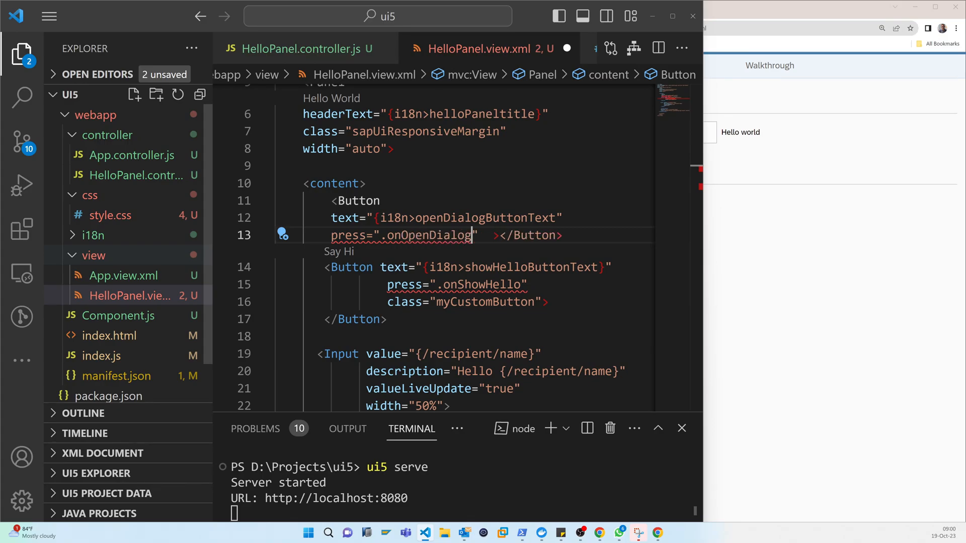
key(Enter)
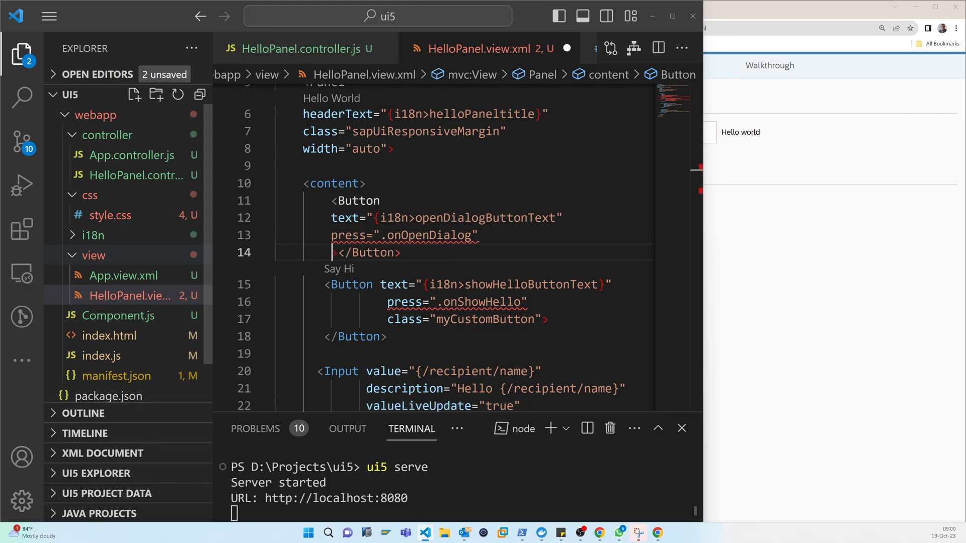
key(ctrl+s)
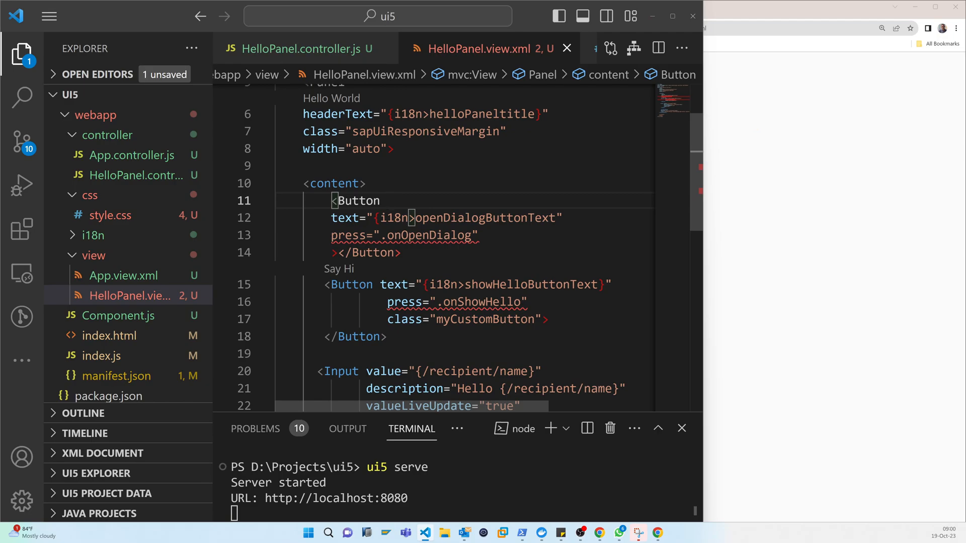
Bring Chrome forward and reload localhost:8080/index.html to show the updated panel.
click(553, 218)
text(})
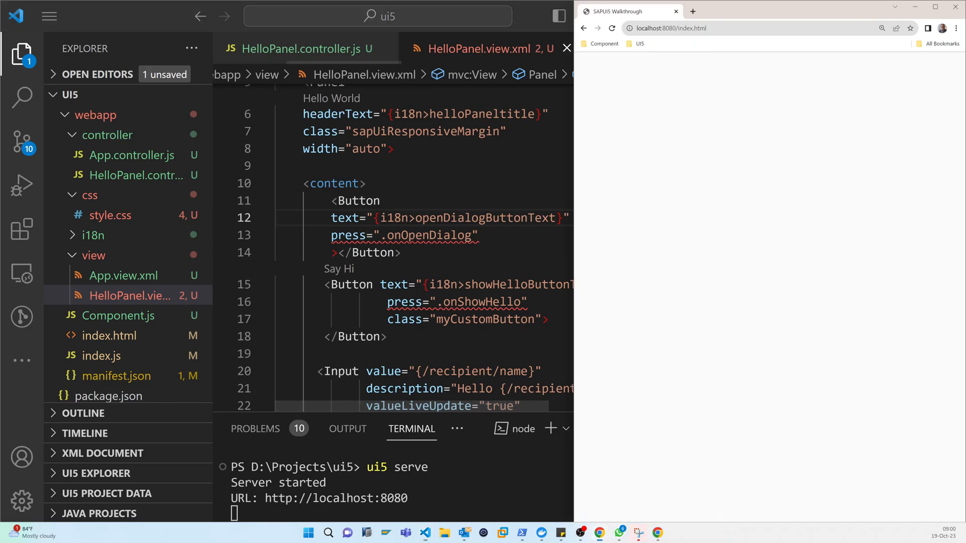
click(611, 29)
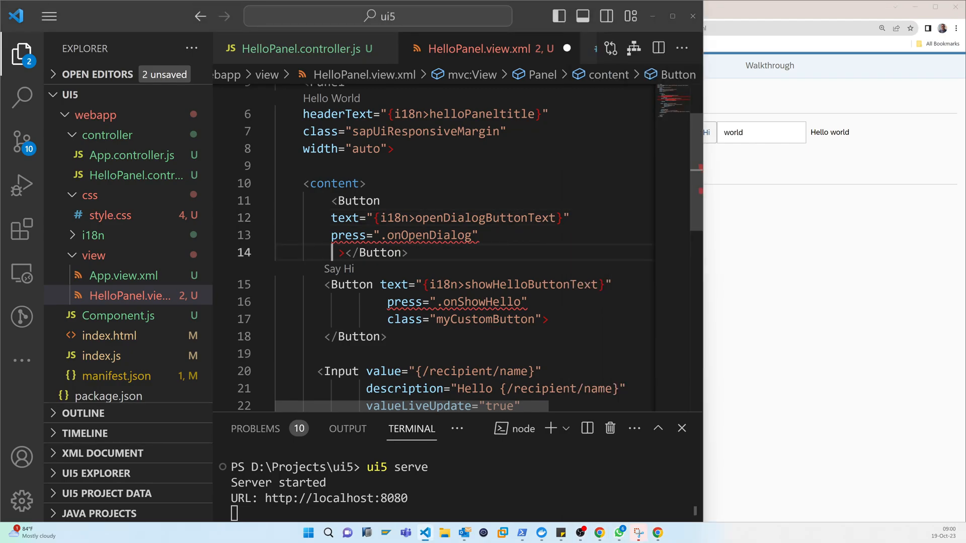
Add class="sapUiSmallMarginEnd" to the dialog Button and tidy the Say Hi button's class line.
text(class=)
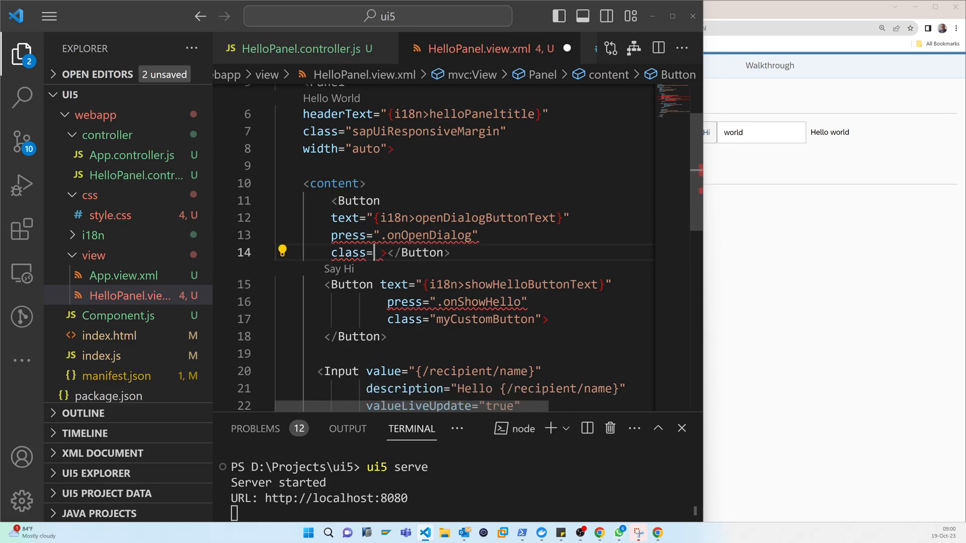
text(sap")
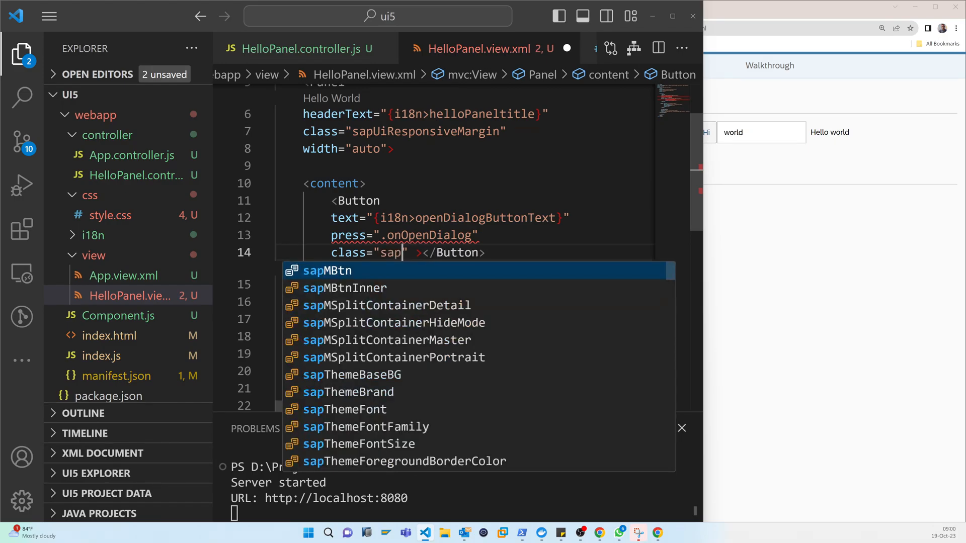
text(i)
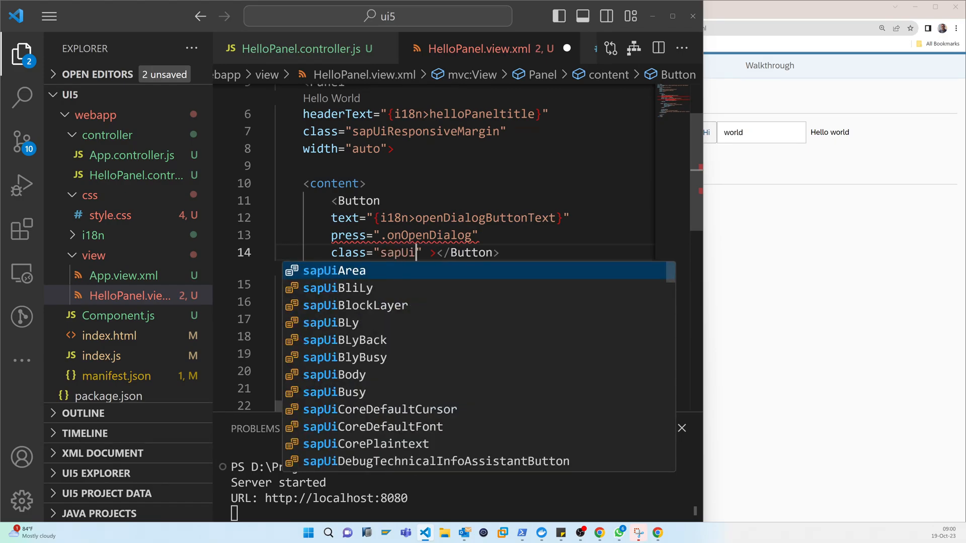
text(Sam)
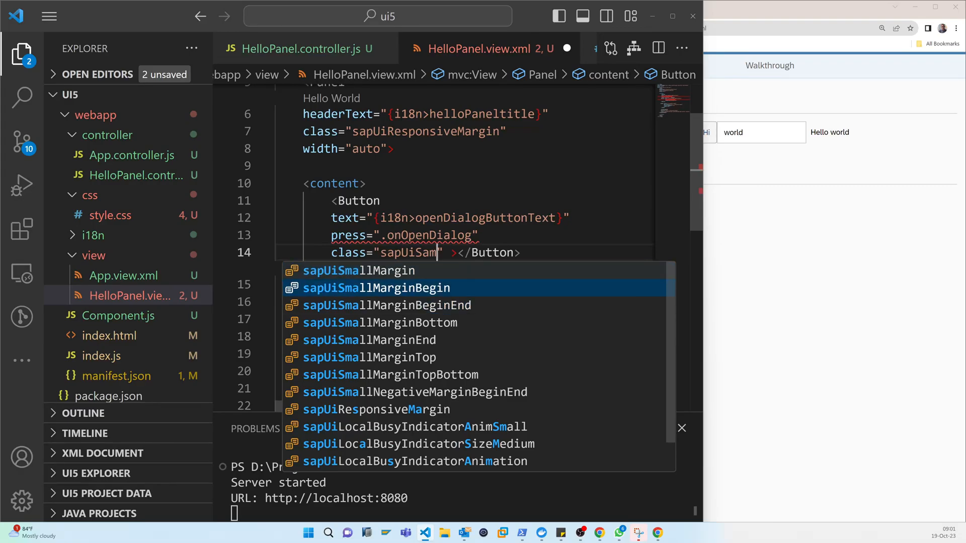
click(369, 341)
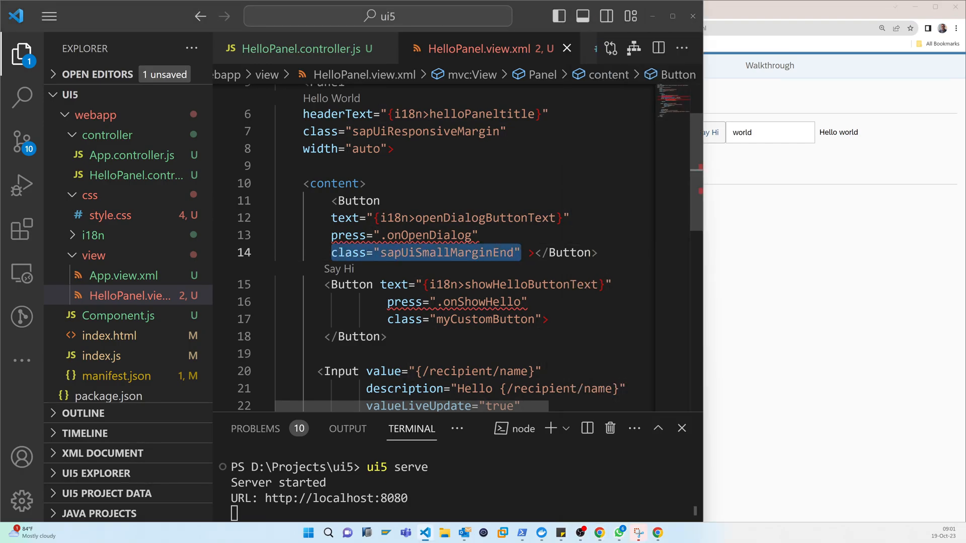
click(493, 318)
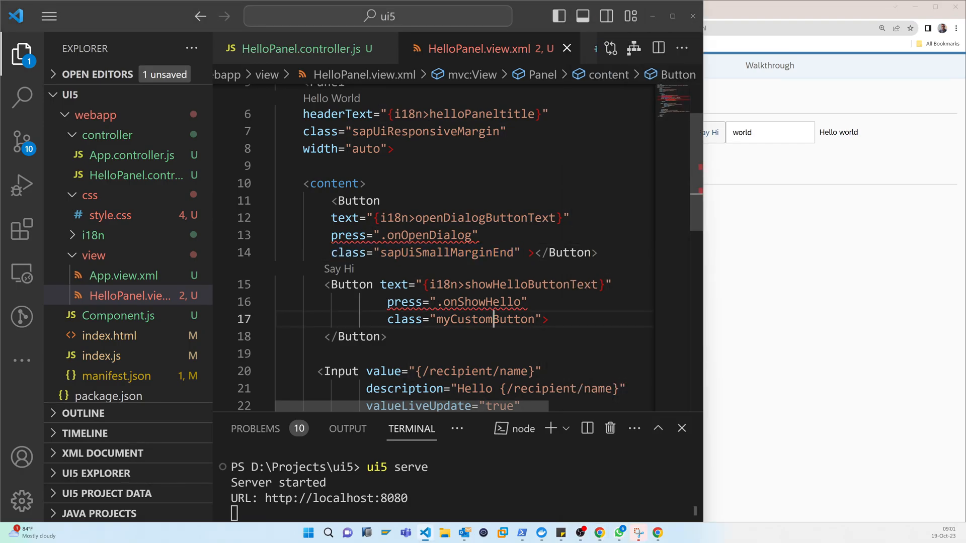
key(Enter)
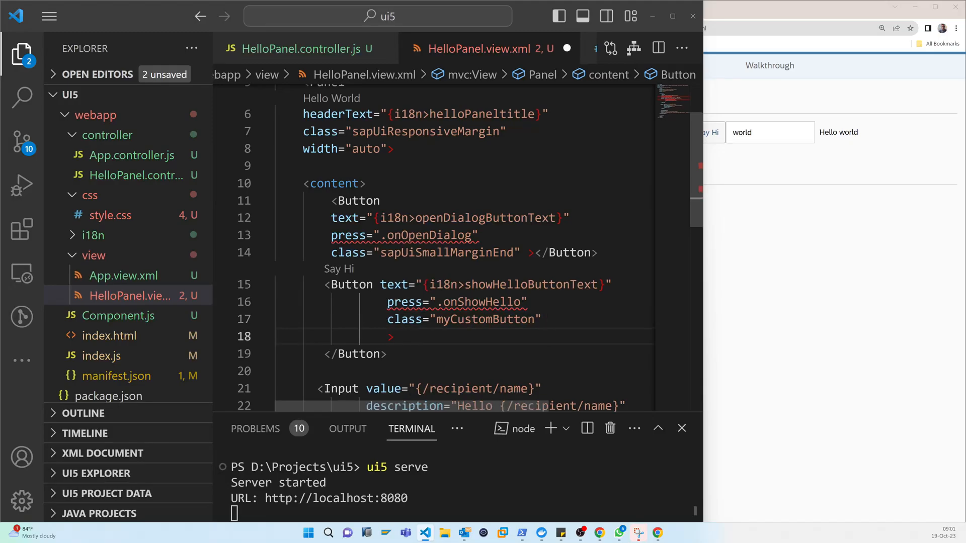
text(class="sapUiSmallMarginEnd")
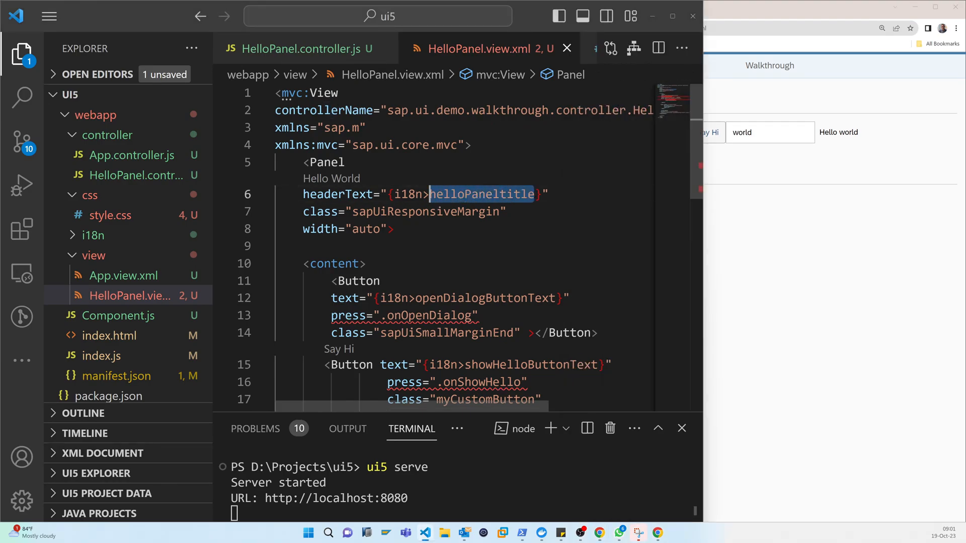
scroll(down, 3)
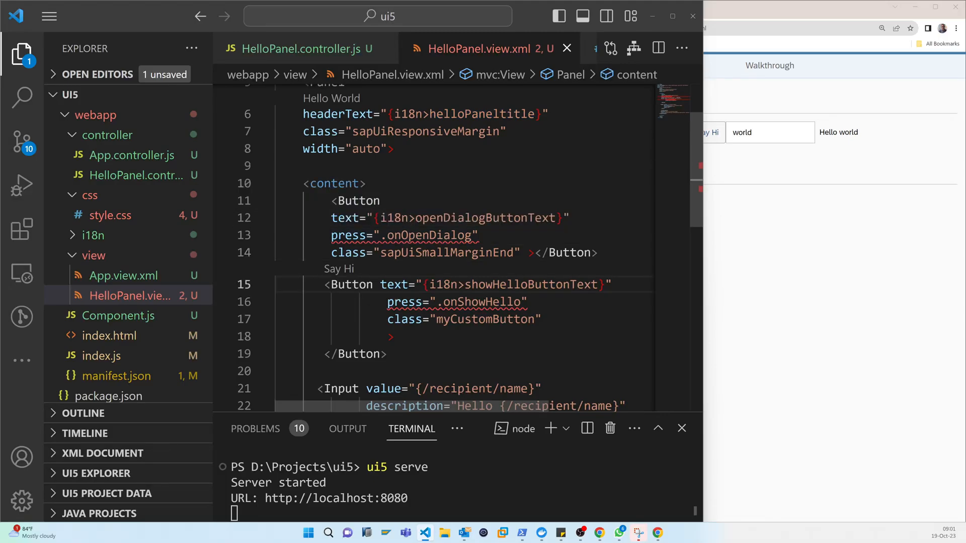
double_click(484, 217)
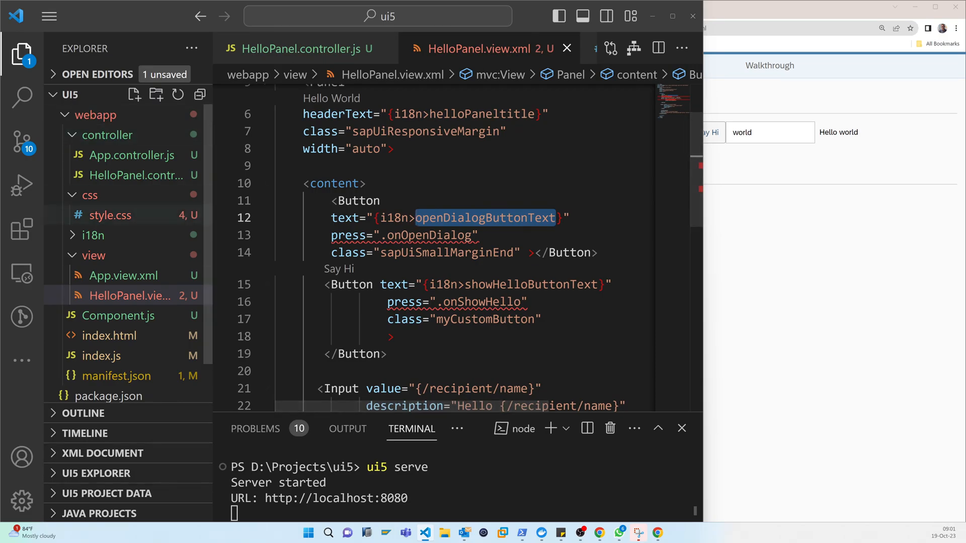
click(128, 255)
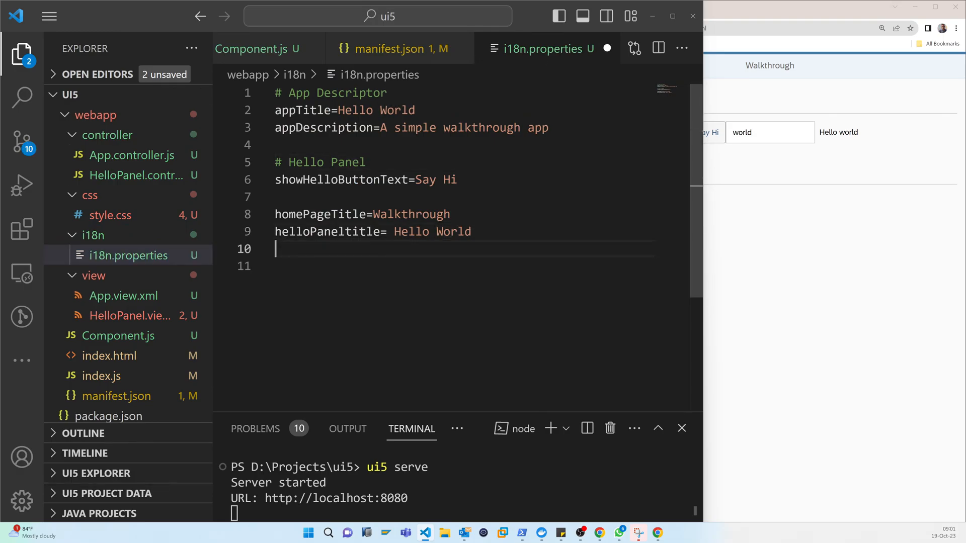
Add openDialogButtonText= Say Hello with Dialog to i18n.properties.
click(21, 54)
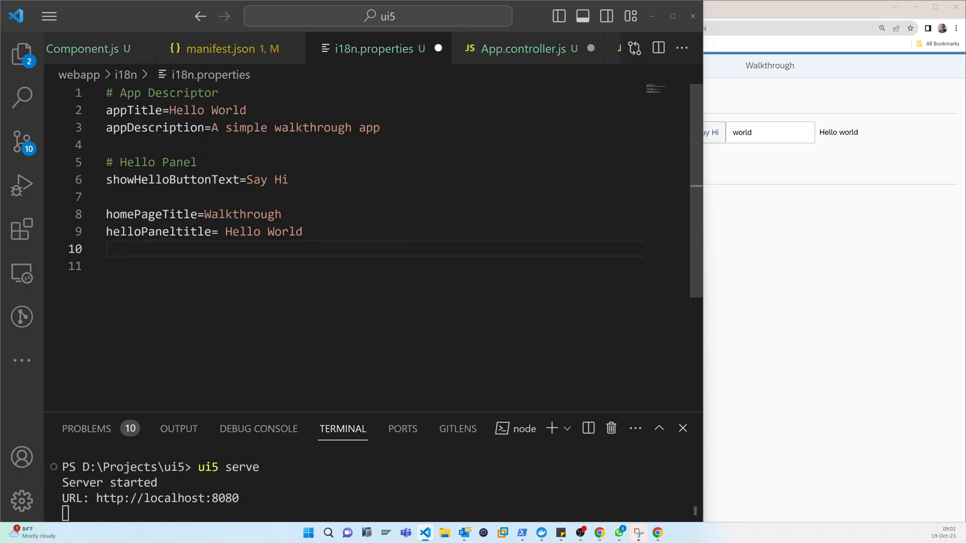
text(openDialogButtonText)
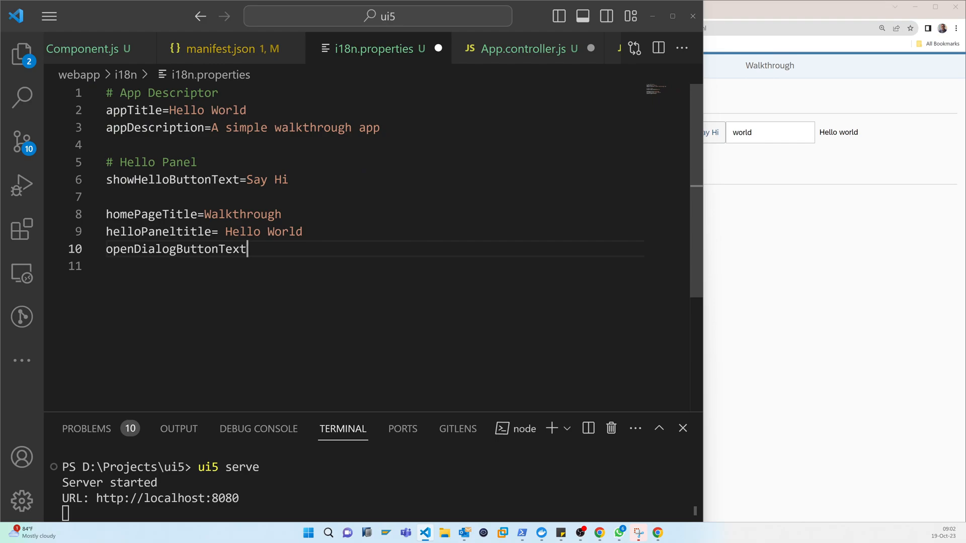
text(=)
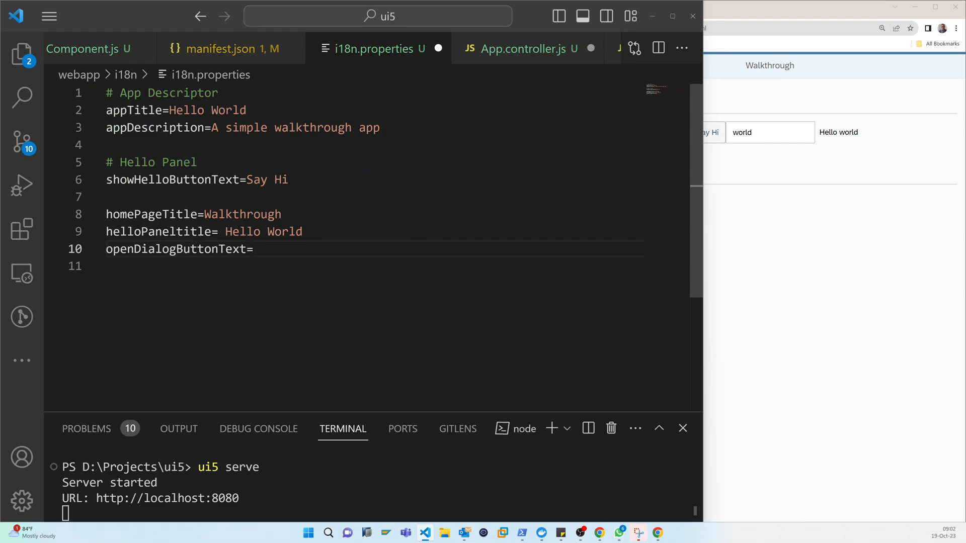
text(Say)
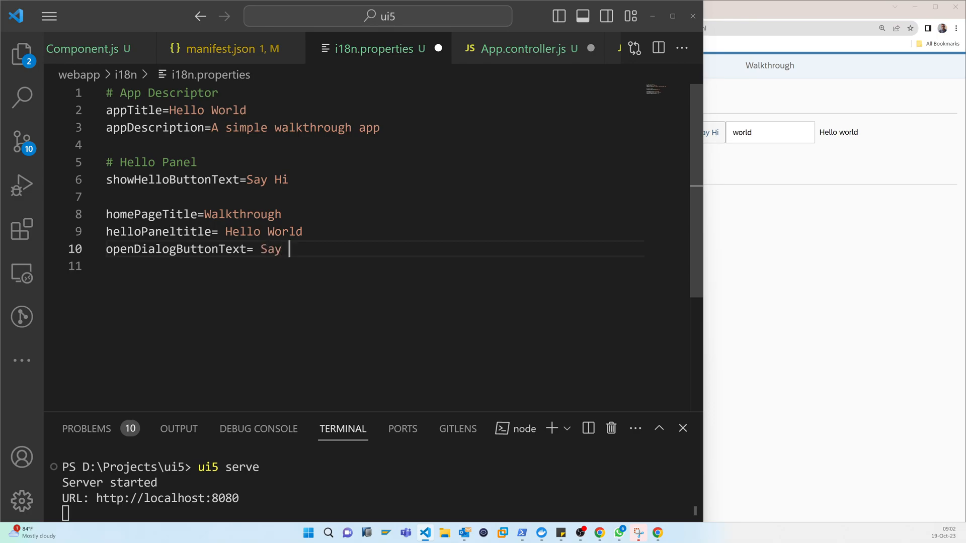
text(Hello)
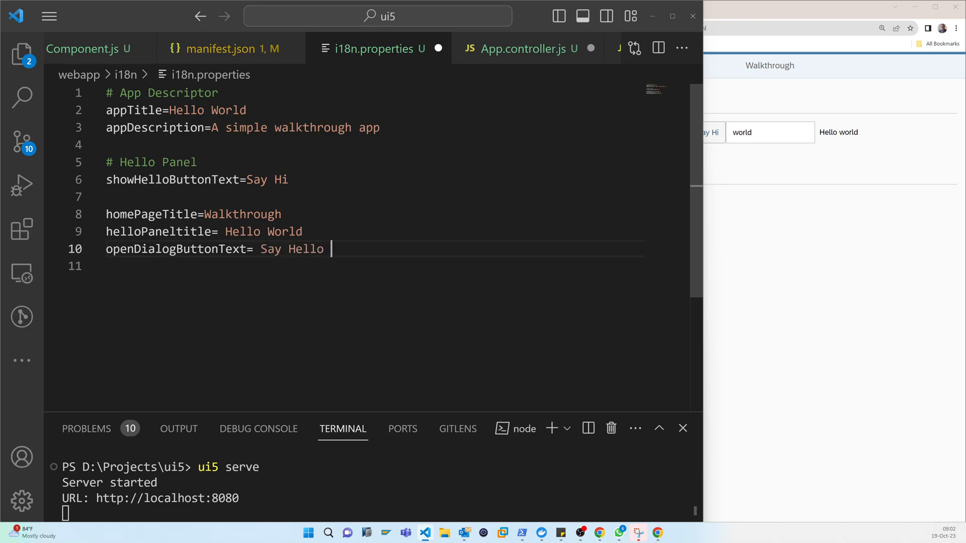
text(with)
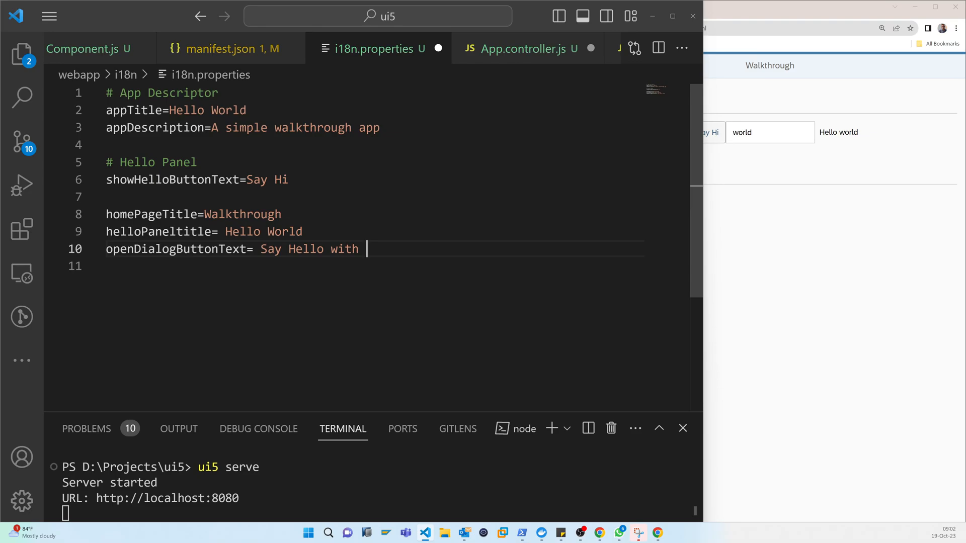
text(Dialog)
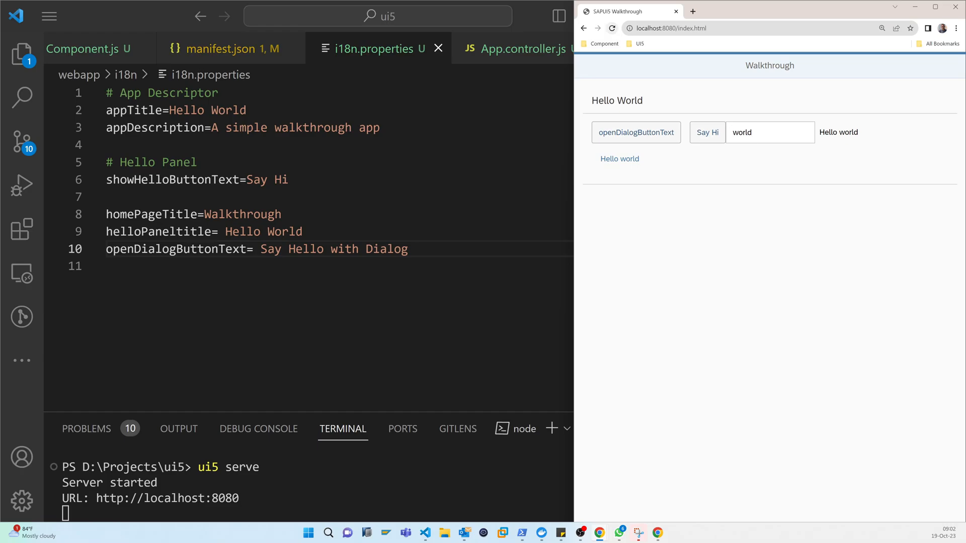
Reload the app to see the Say Hello with Dialog label, then return to App.controller.js in the editor.
click(611, 28)
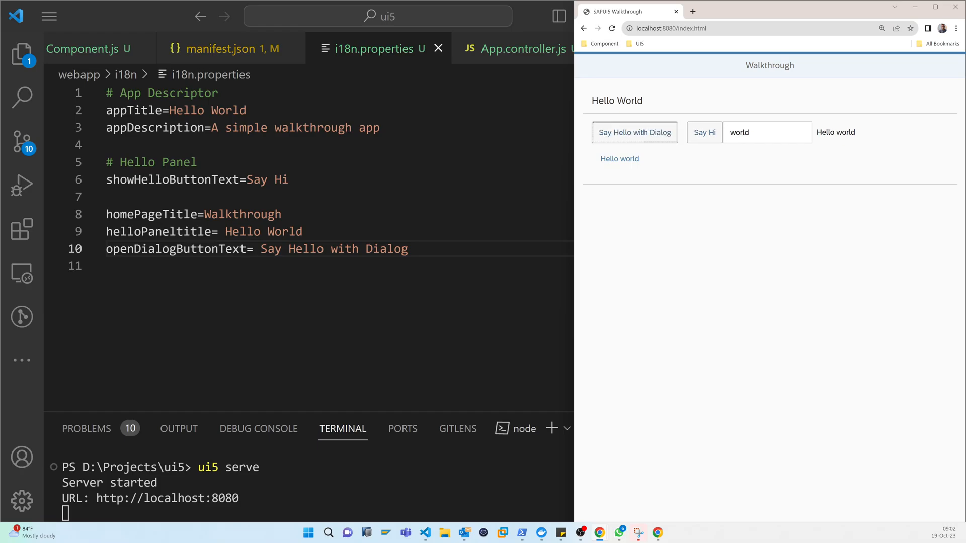
click(89, 48)
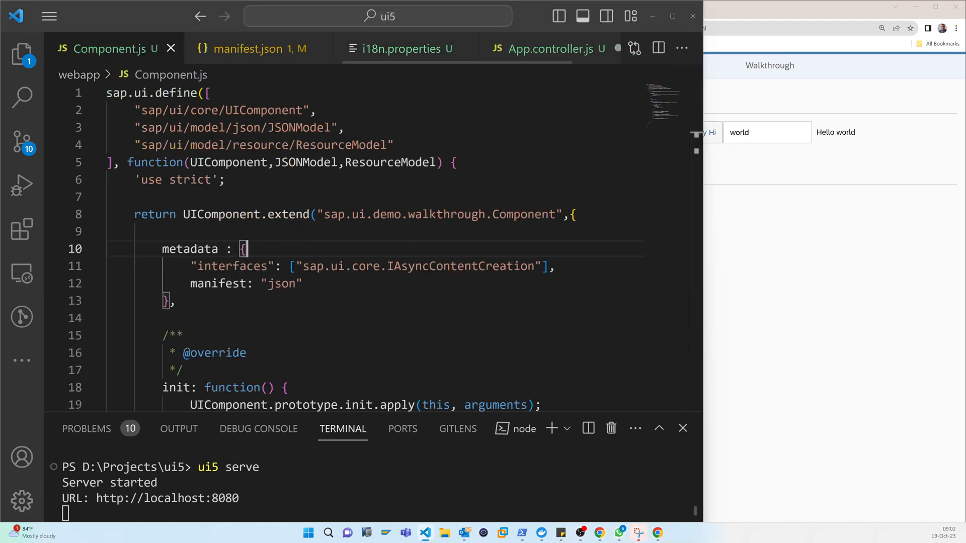
click(544, 48)
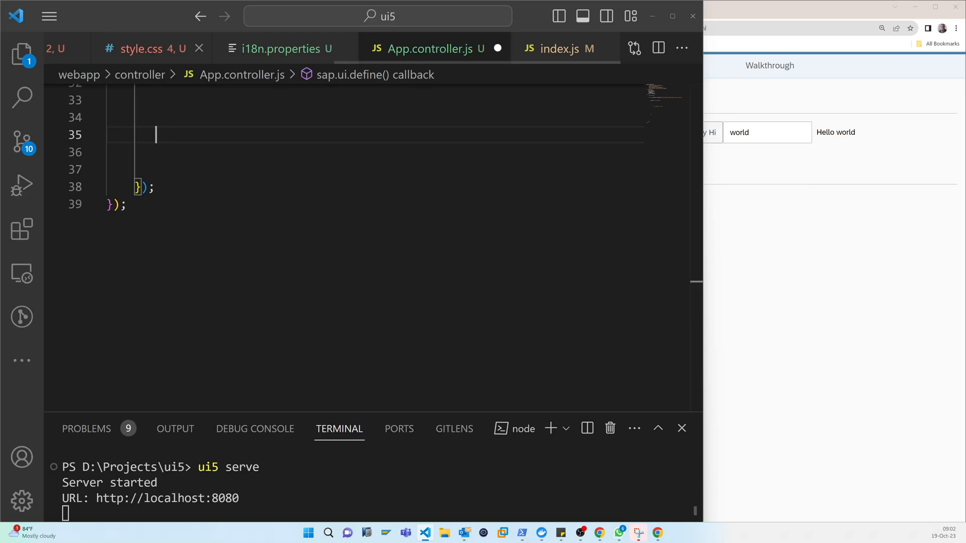
Bring up HelloPanel.view.xml to review the button's openDialogButtonText text and .onOpenDialog handler.
click(123, 48)
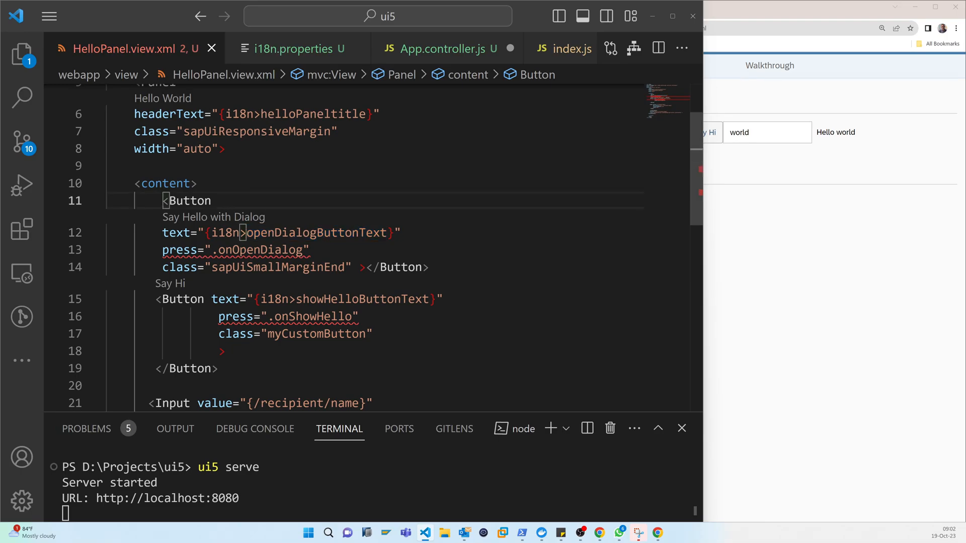
Create a new empty HelloDialog.fragment.xml file inside the view folder.
click(22, 54)
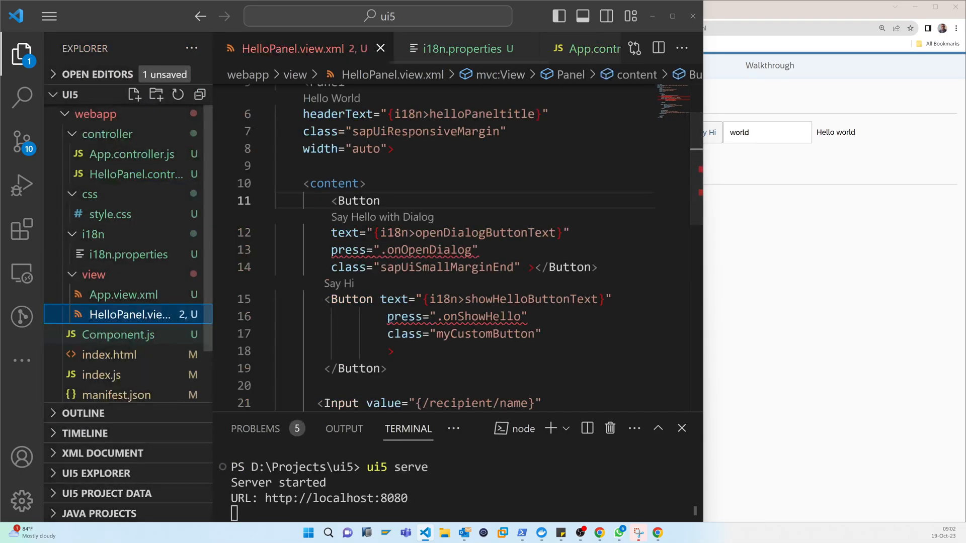
click(93, 234)
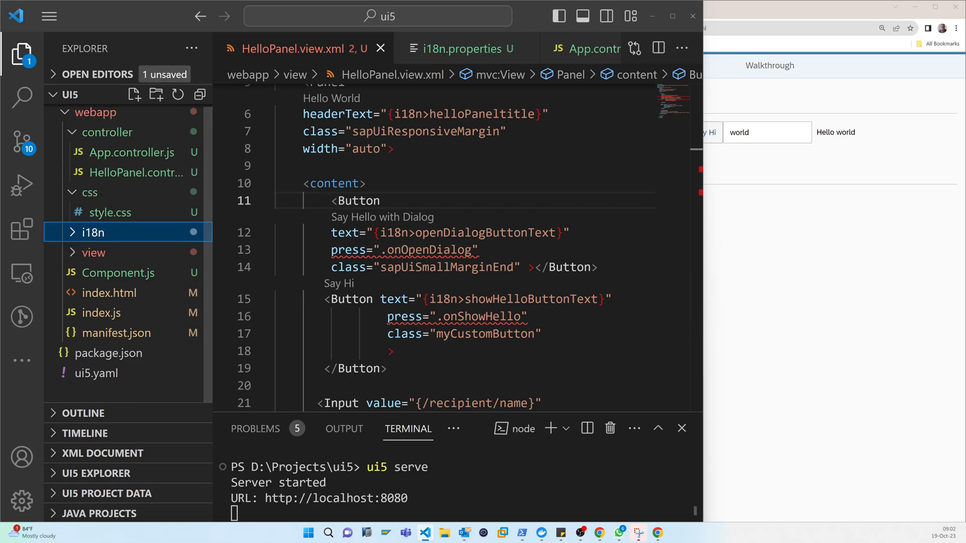
click(94, 253)
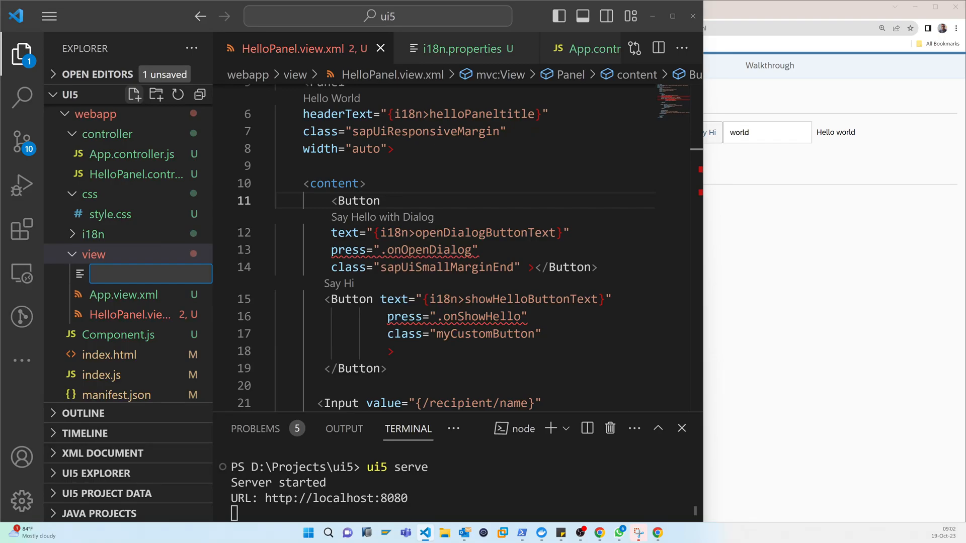
text(HelloDialog)
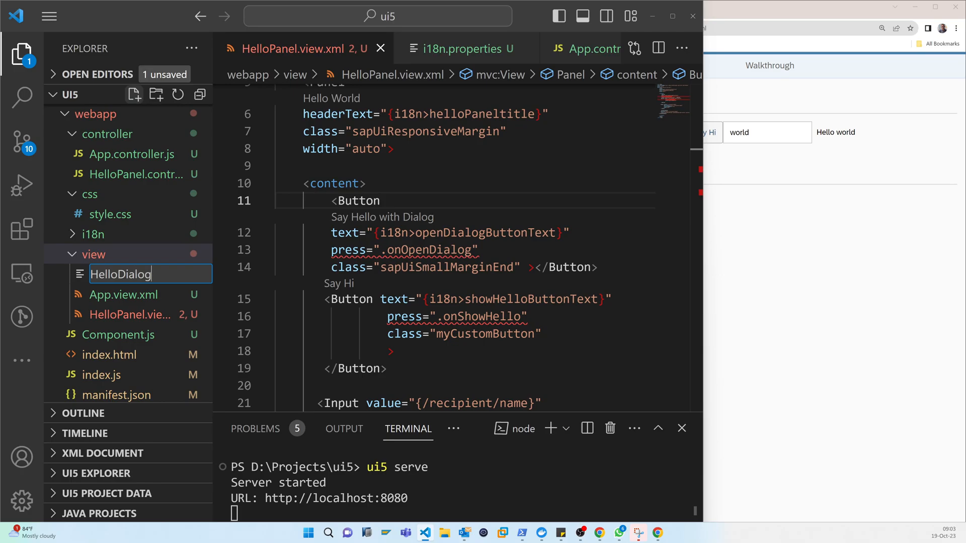
text(.f)
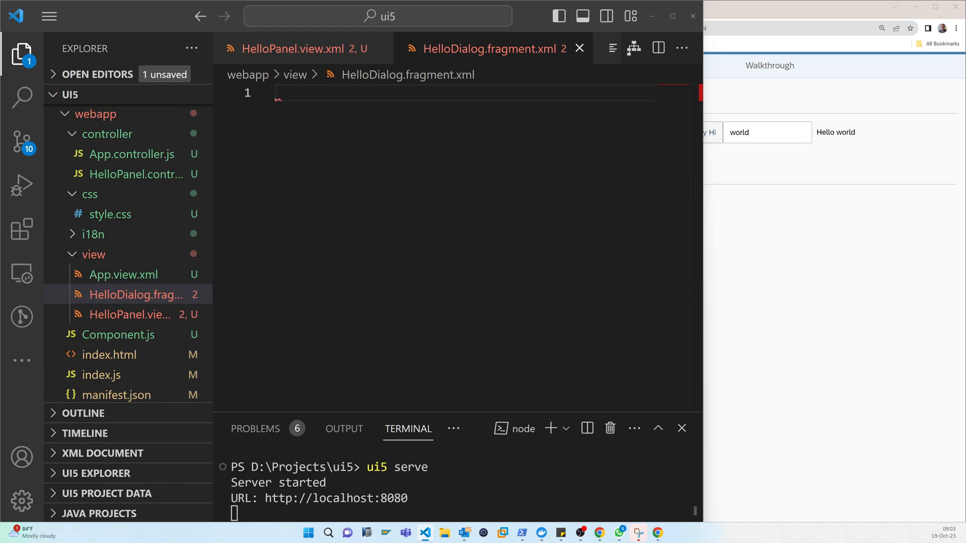
Write the core:FragmentDefinition root element with its closing bracket on a new line, and save.
text(<core:)
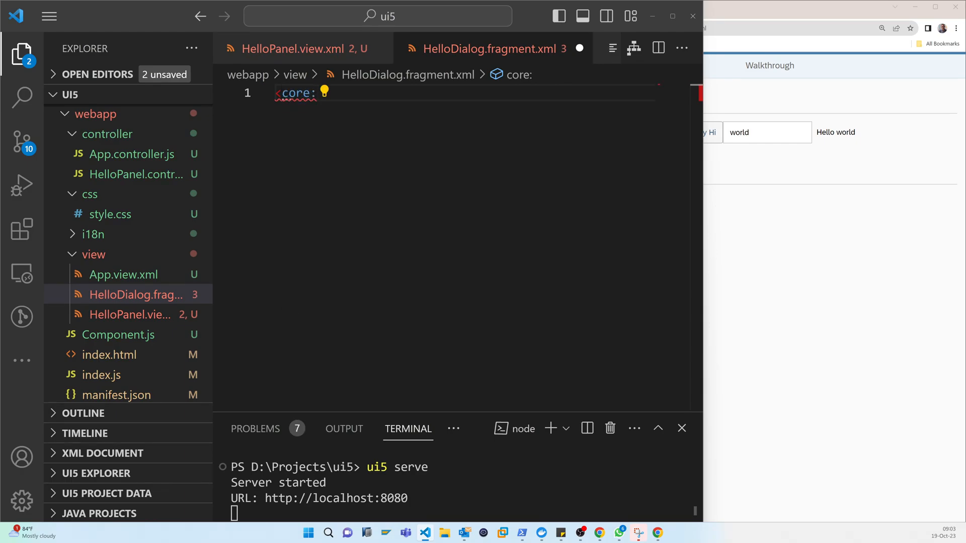
text(FragmentDefini)
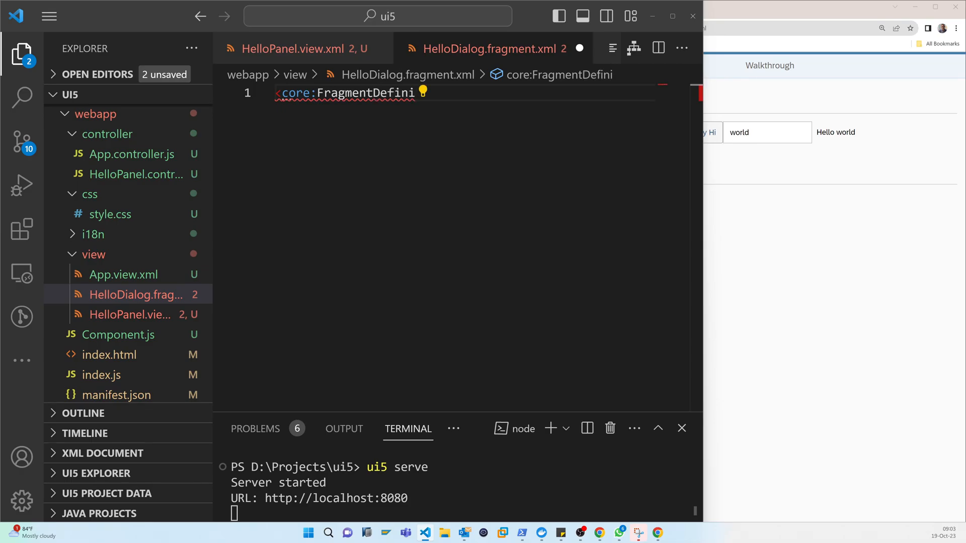
text(tion>)
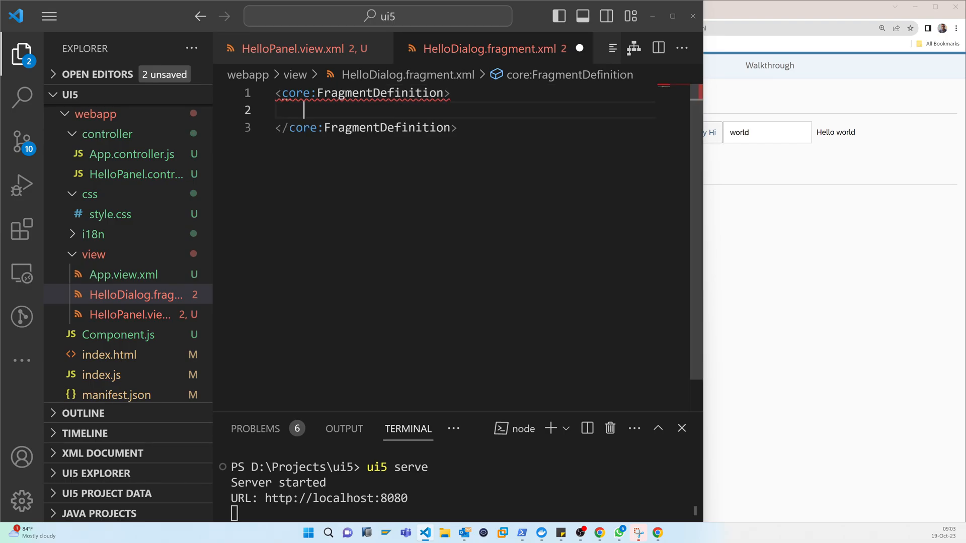
key(ctrl+s)
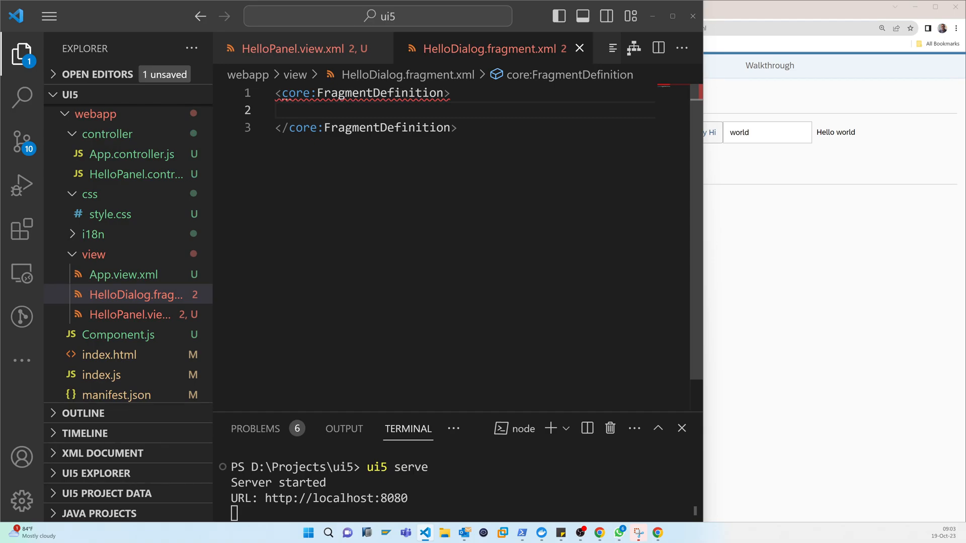
click(301, 111)
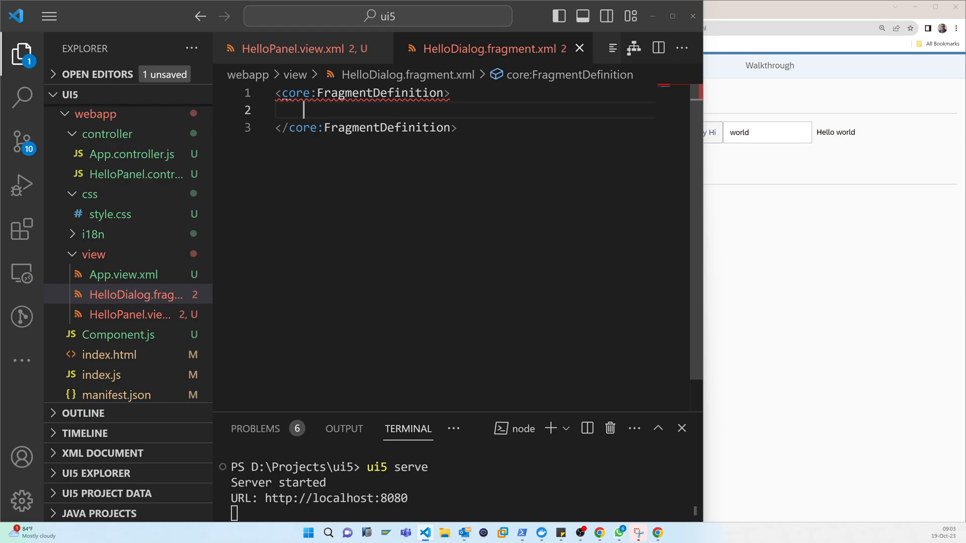
key(Enter)
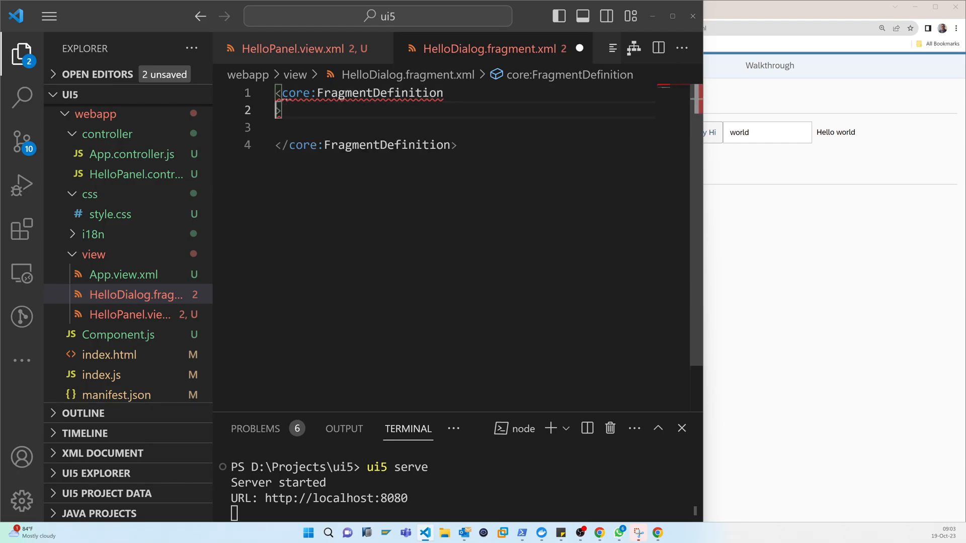
Declare xmlns="sap.m" and xmlns:core="sap.ui.core" on the root, save, and leave an empty line inside.
click(282, 111)
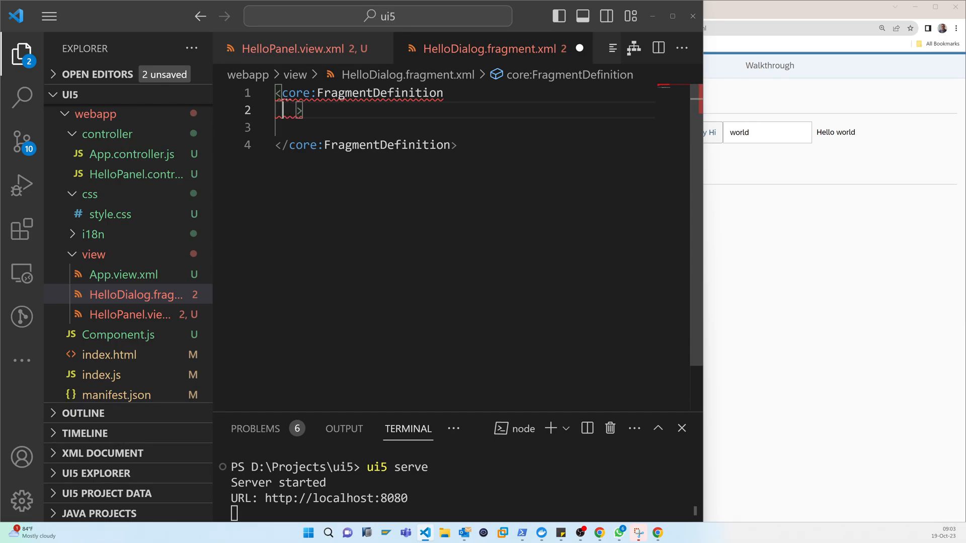
text(x)
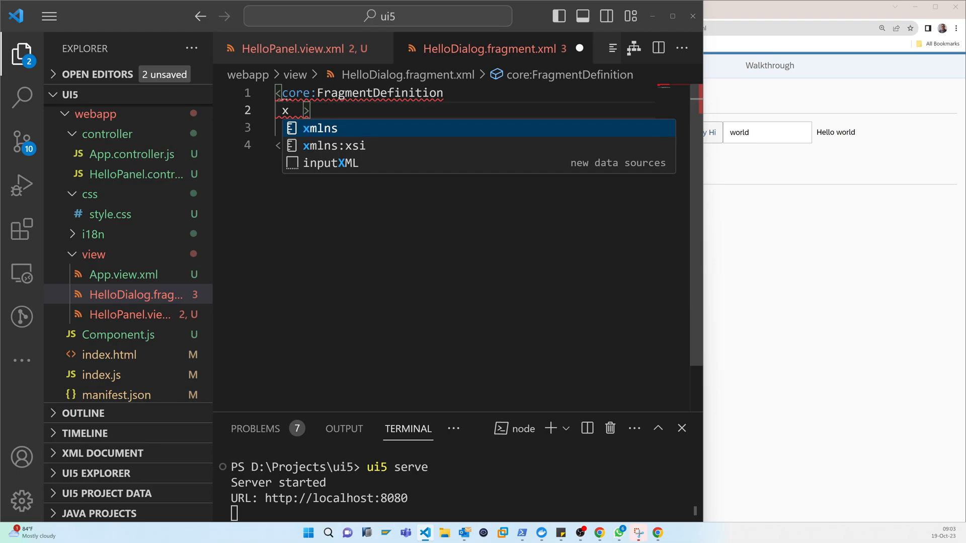
text(mlns="sap)
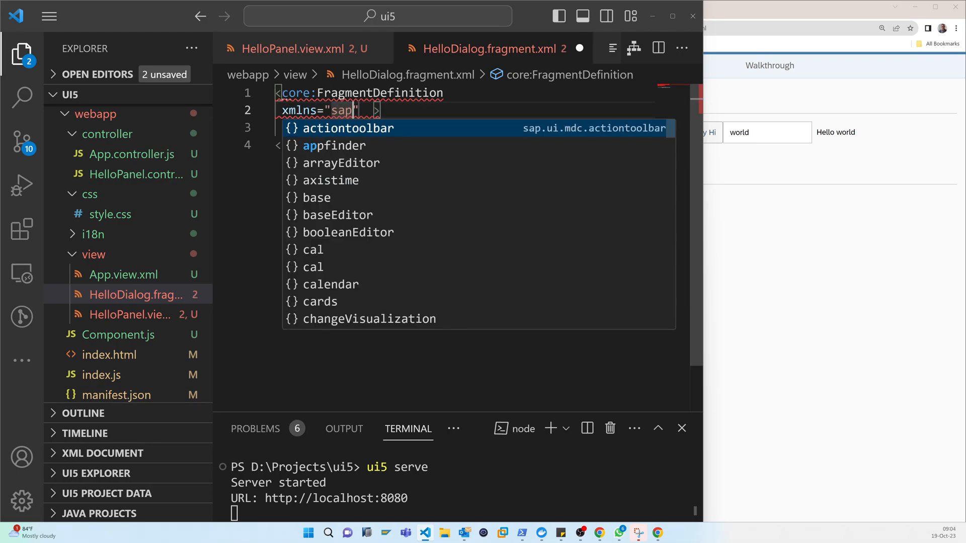
text(.)
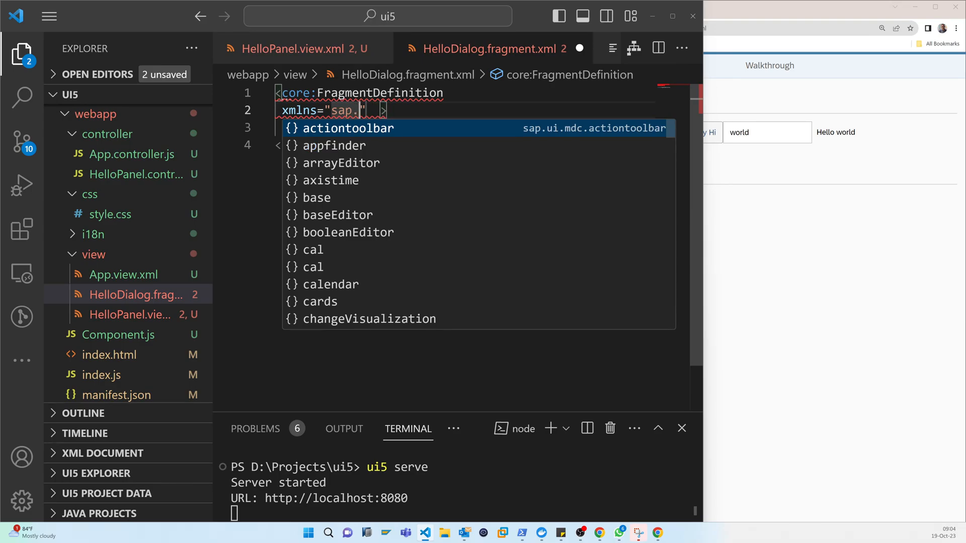
text(m)
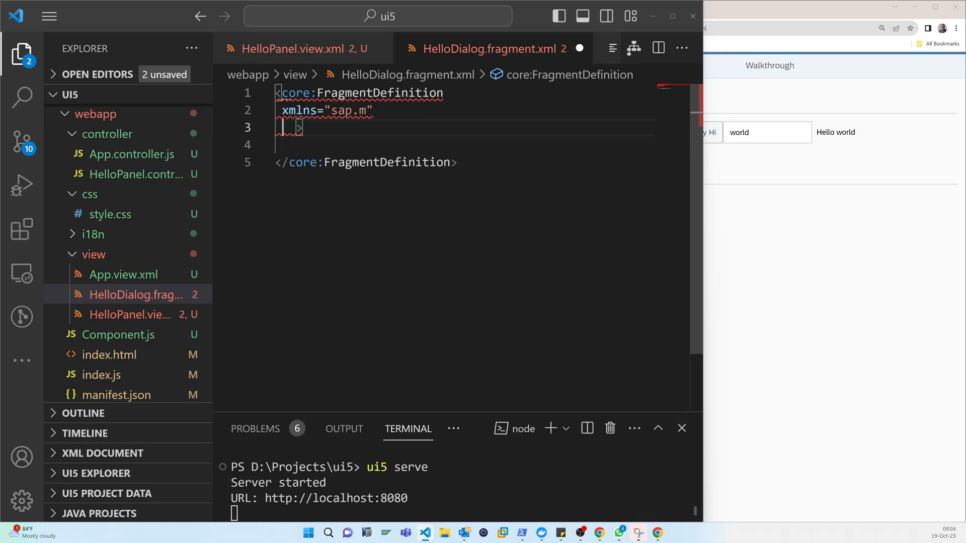
text(xmlns:xsi="http://www.w3.org/2001/XMLSchema-instance")
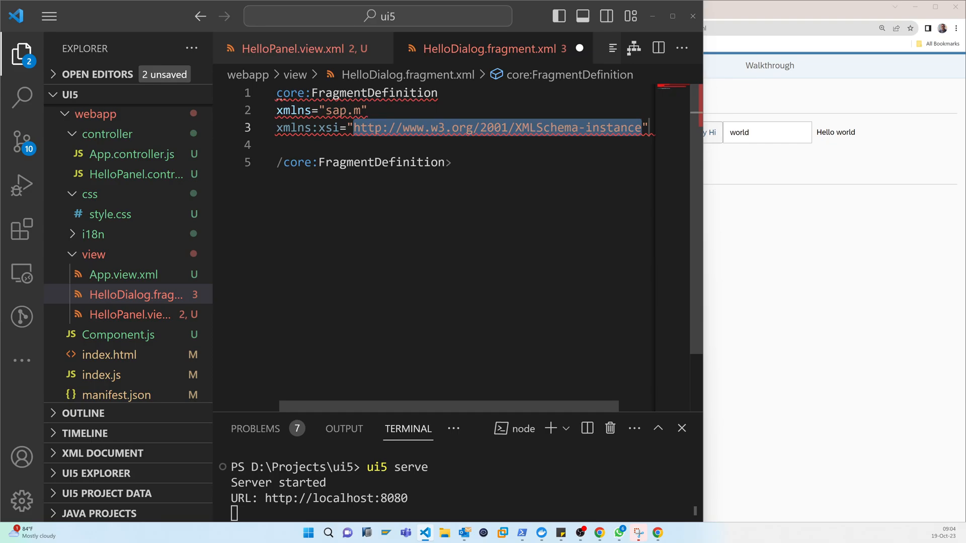
text(xmln)
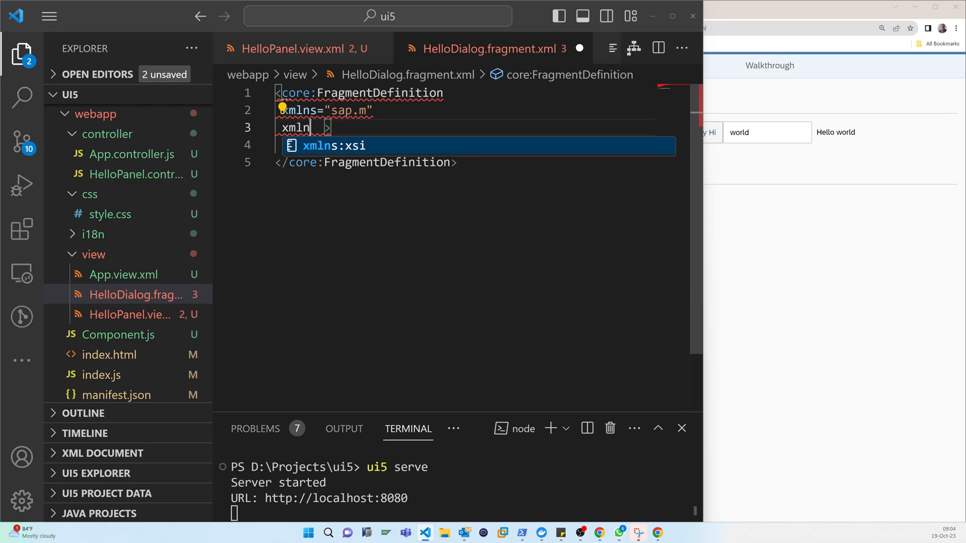
text(:)
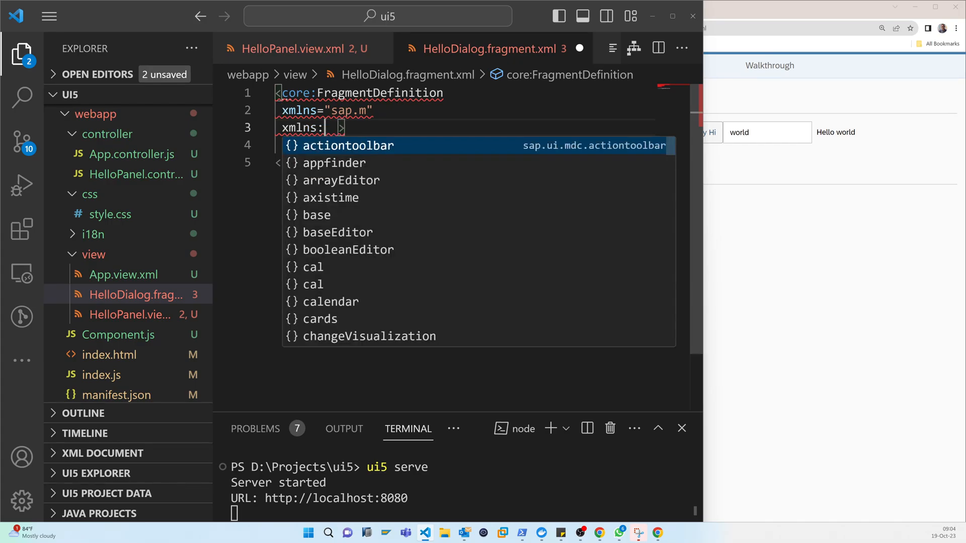
text(core="sap.ui.core)
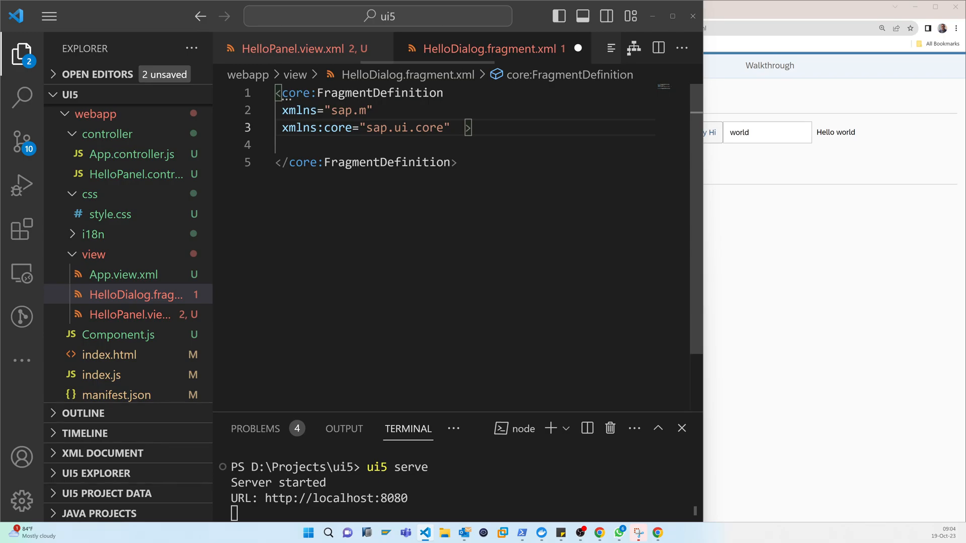
key(ctrl+s)
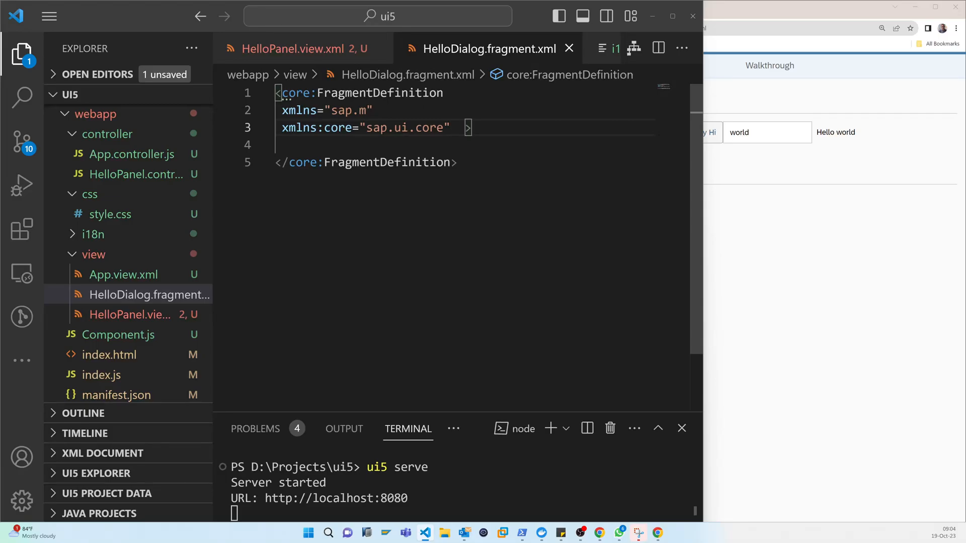
key(Enter)
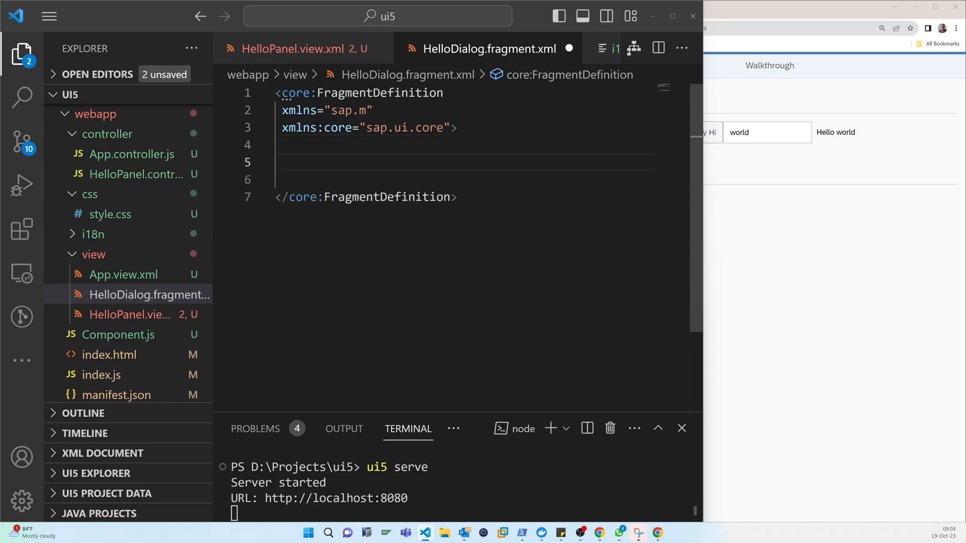
Add a Dialog with id="helloDialog" and title="Hello {}" to the fragment, then return to HelloPanel.view.xml.
text(<Dialog)
click(466, 179)
text(id="idDialog"></Dialog>)
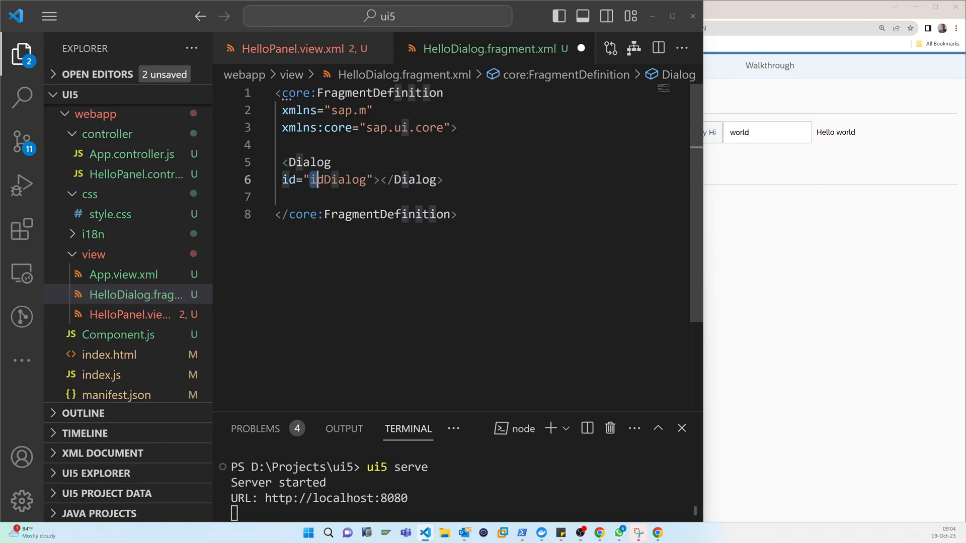
double_click(342, 179)
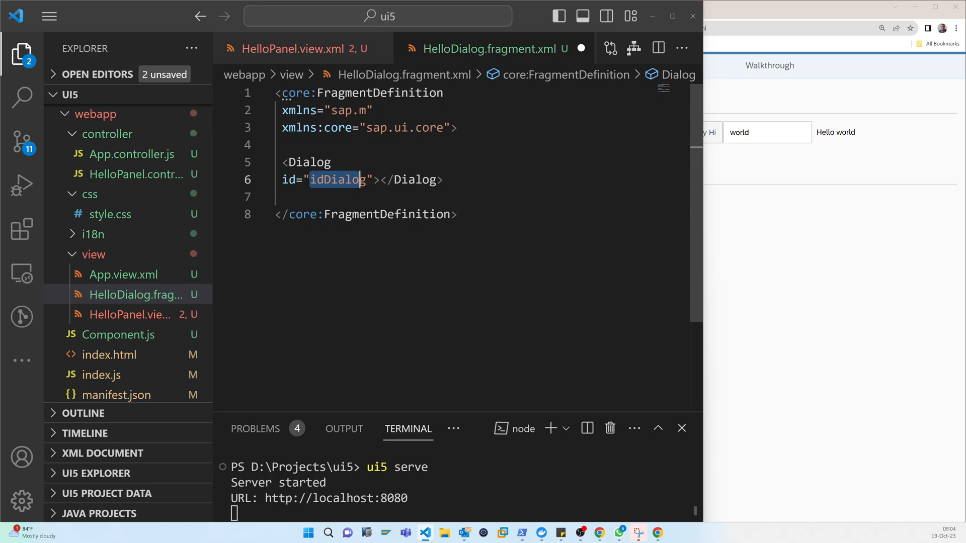
text(hel)
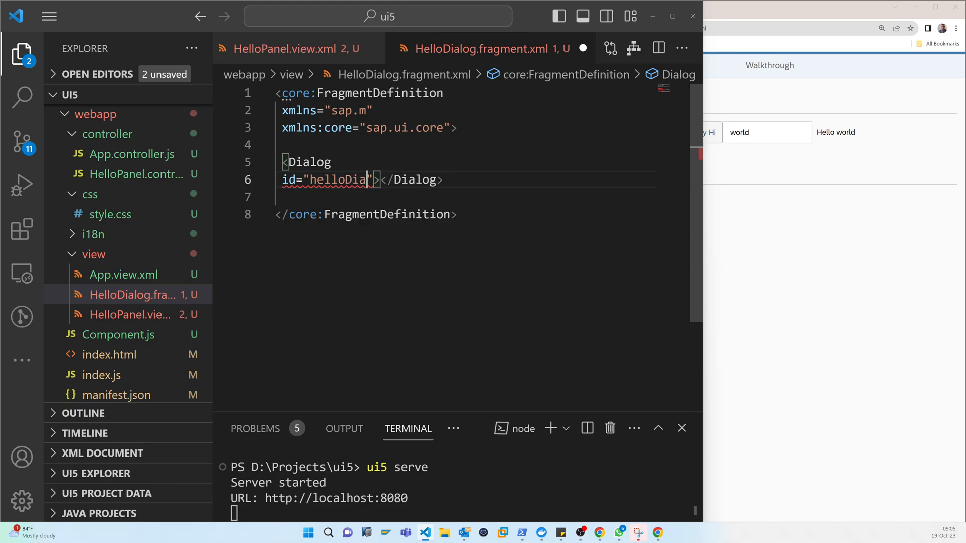
text(log)
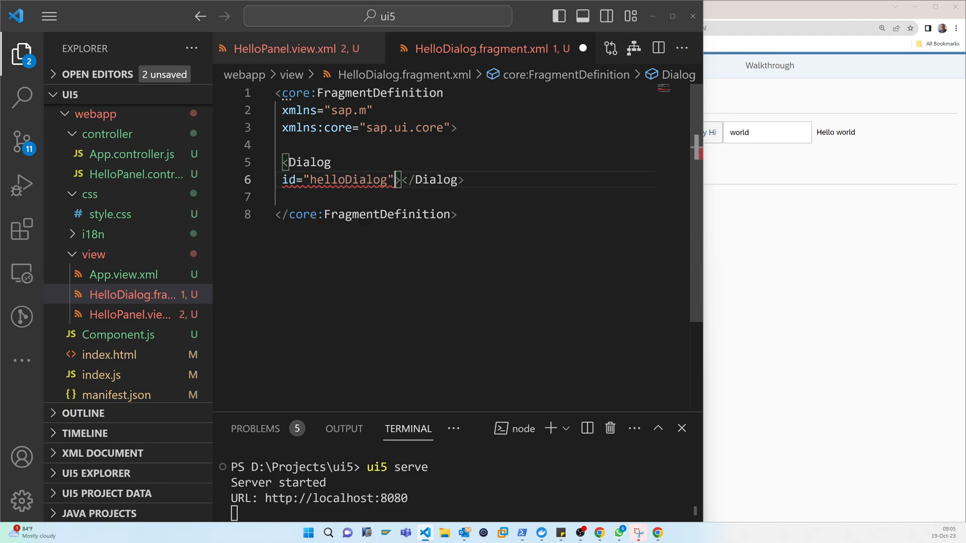
text(title="")
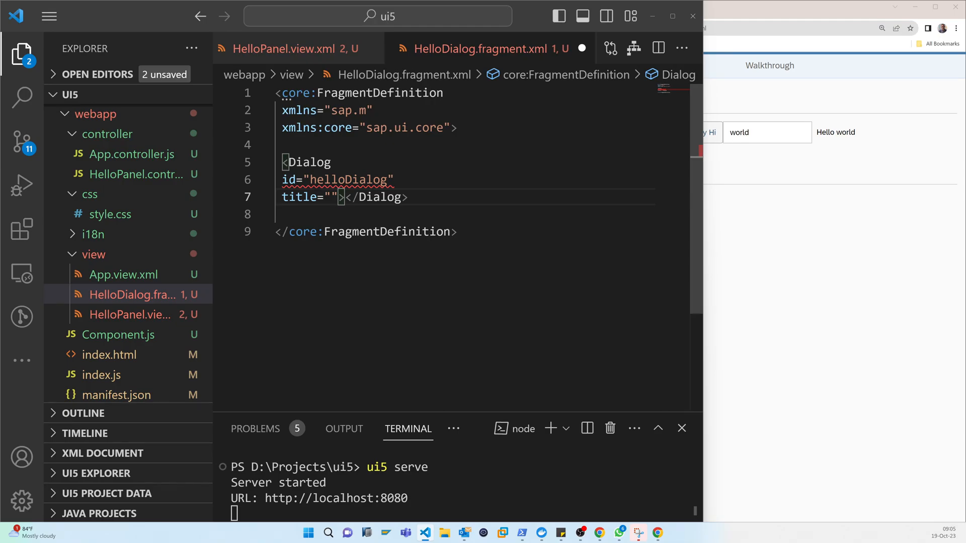
text(Hello)
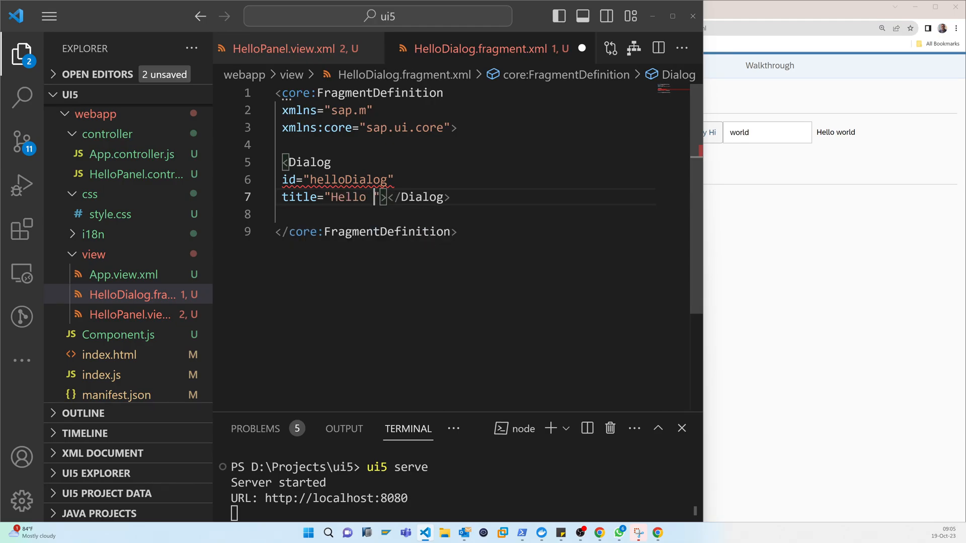
text({})
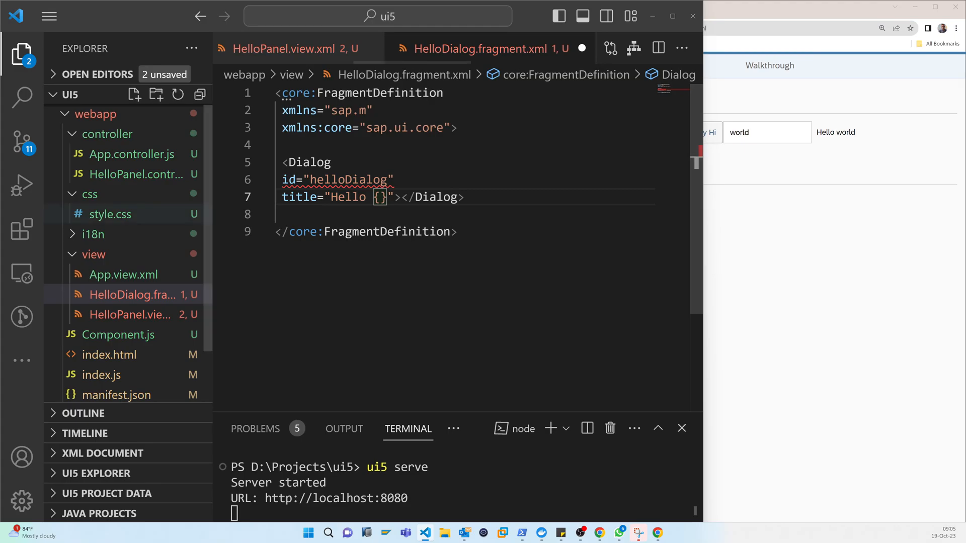
click(128, 295)
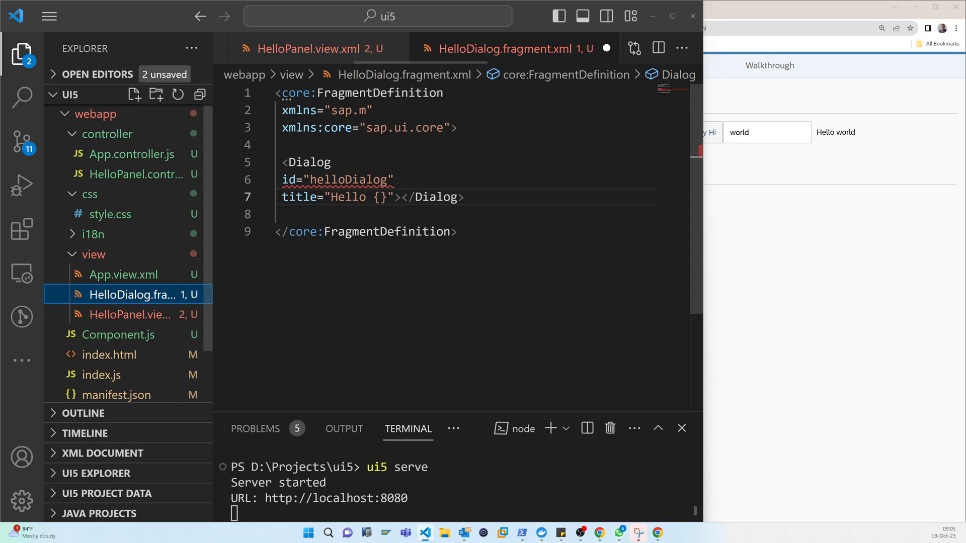
click(311, 48)
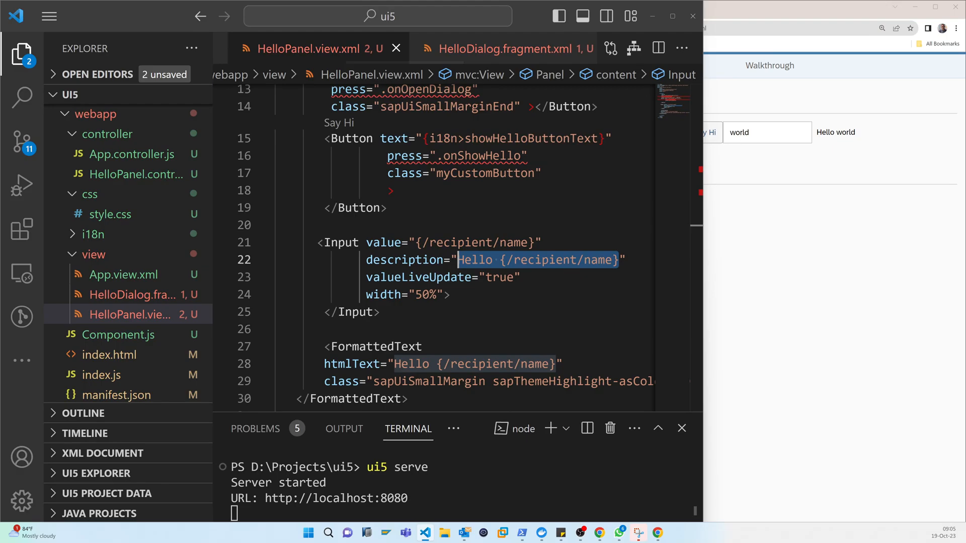
Bind the HelloDialog title to Hello {/recipient/name} and save the fragment.
click(494, 49)
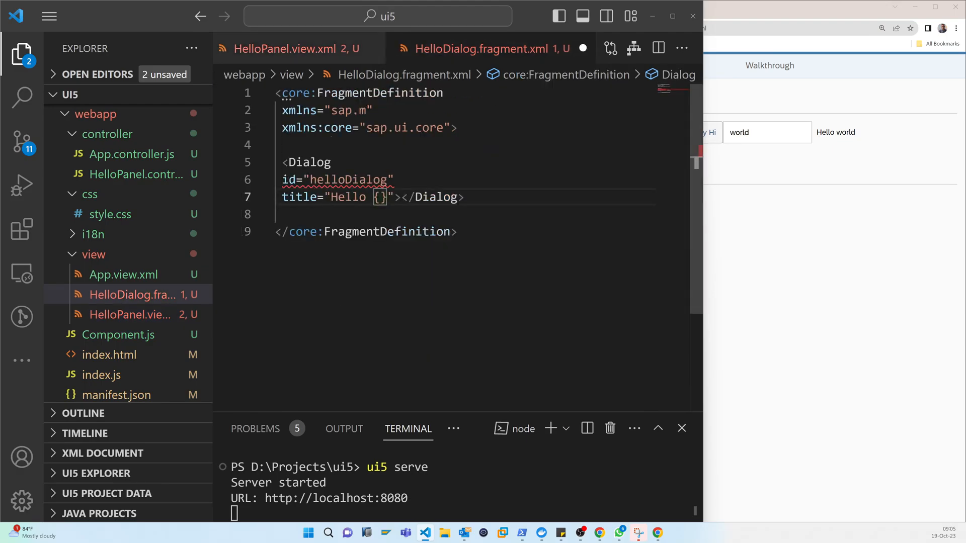
double_click(351, 197)
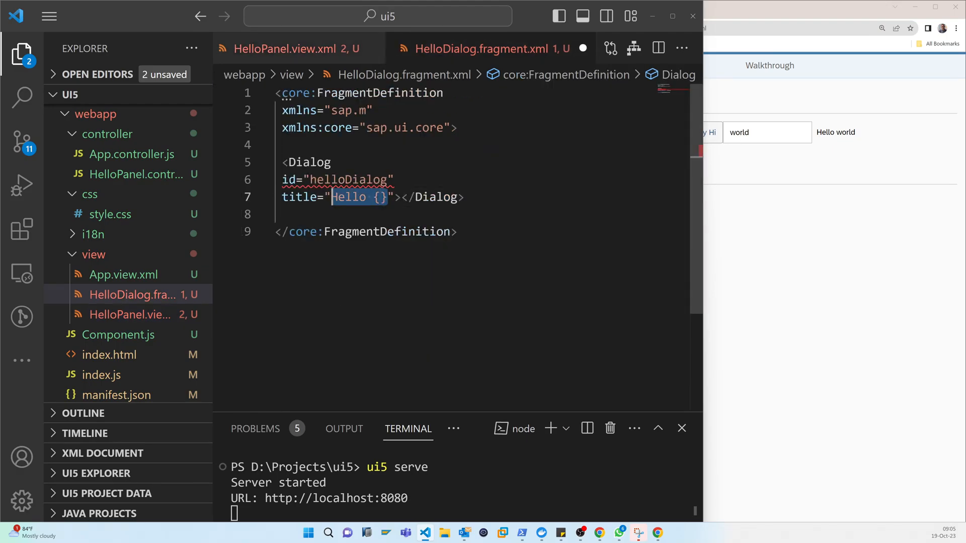
text(/recipient/name)
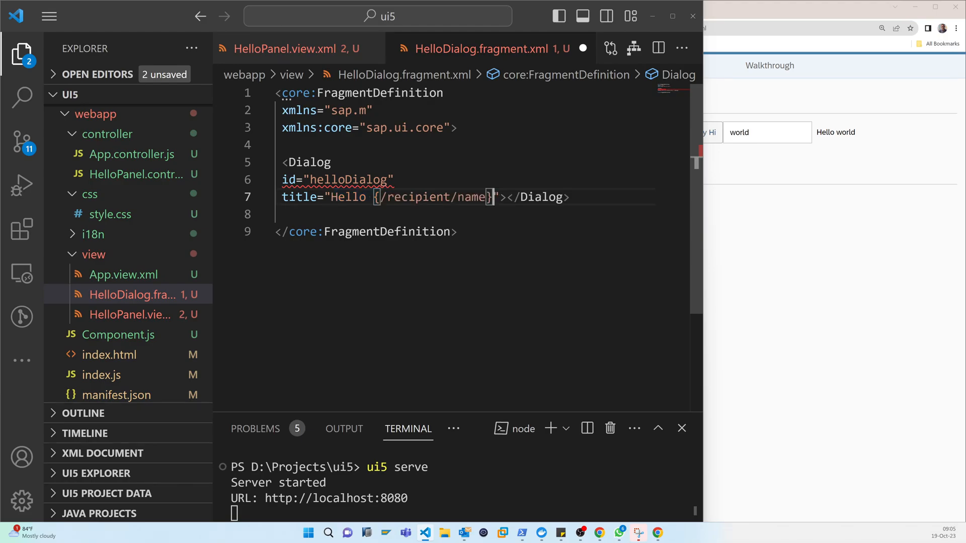
key(ctrl+s)
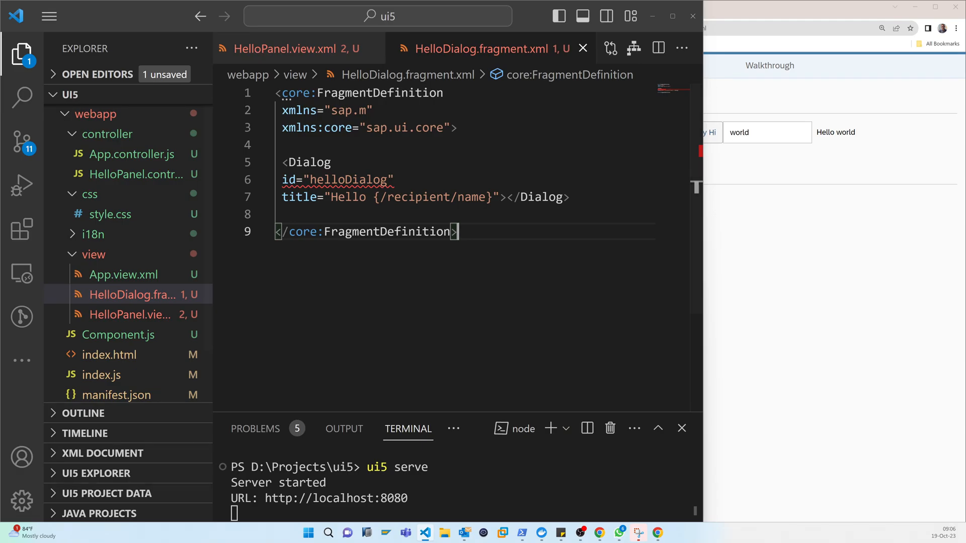
Switch to the HelloPanel.controller.js file from the Explorer.
click(395, 179)
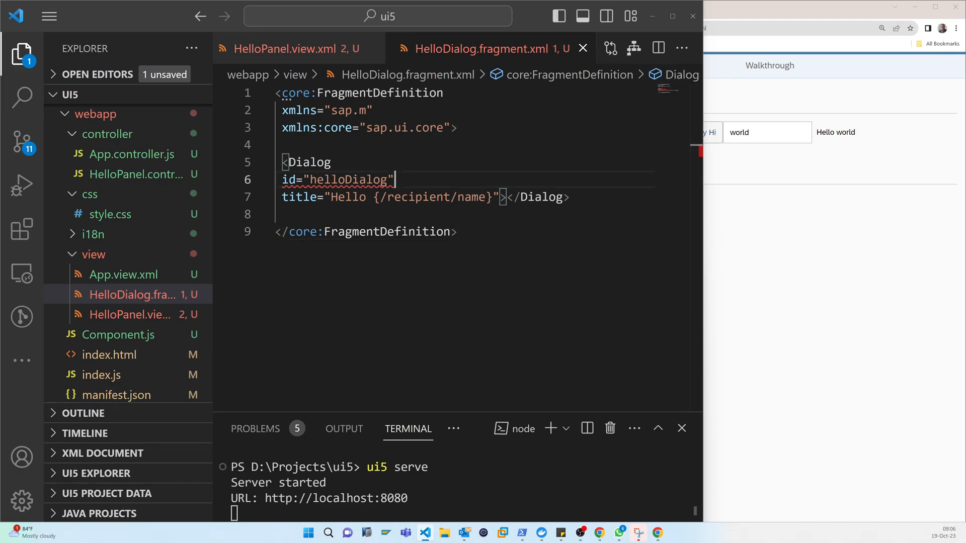
click(132, 174)
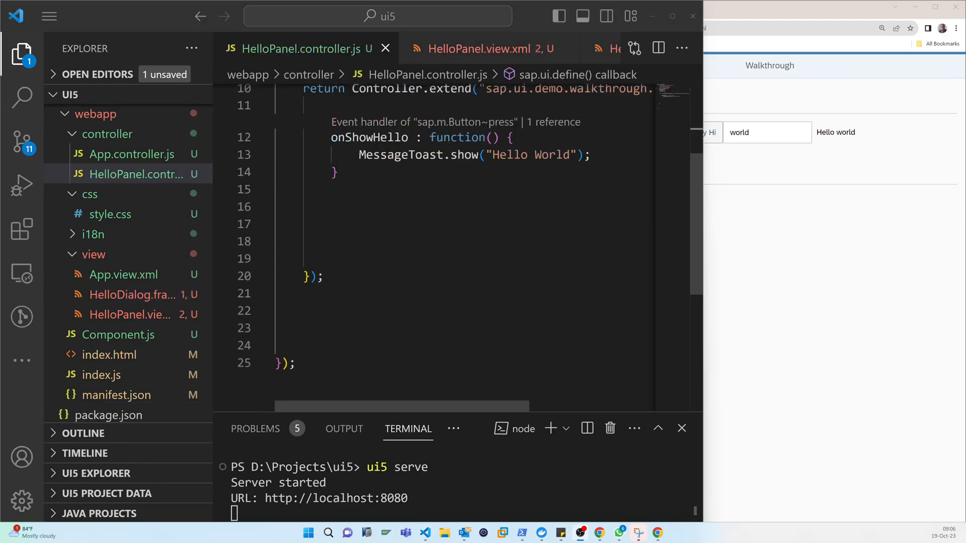
Add the "sap/ui/core/Fragment" dependency to sap.ui.define with Fragment as callback parameter.
click(334, 171)
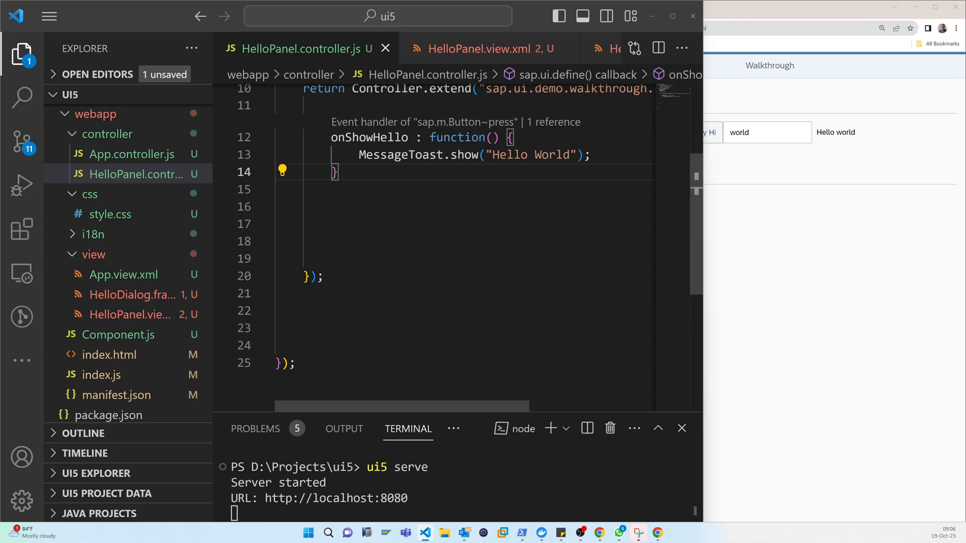
scroll(up, 3)
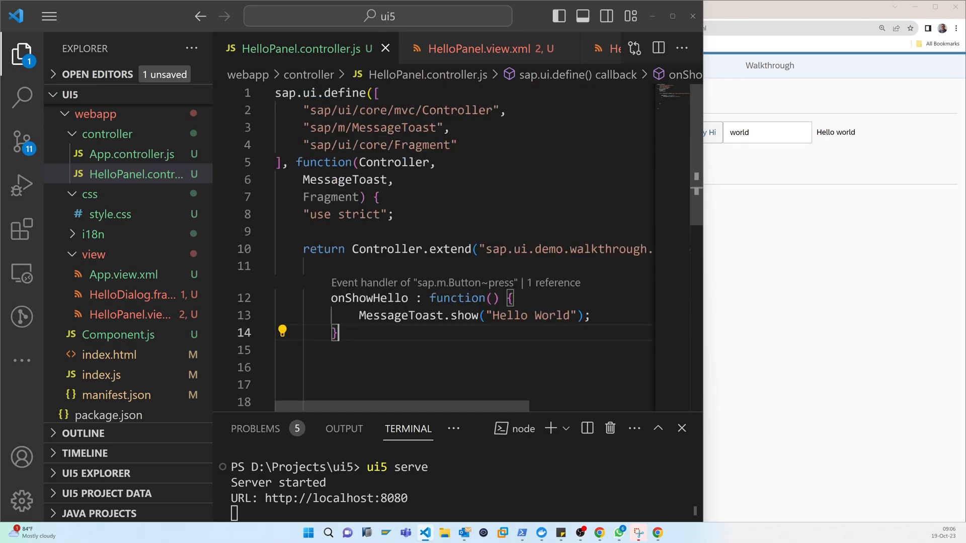
double_click(378, 145)
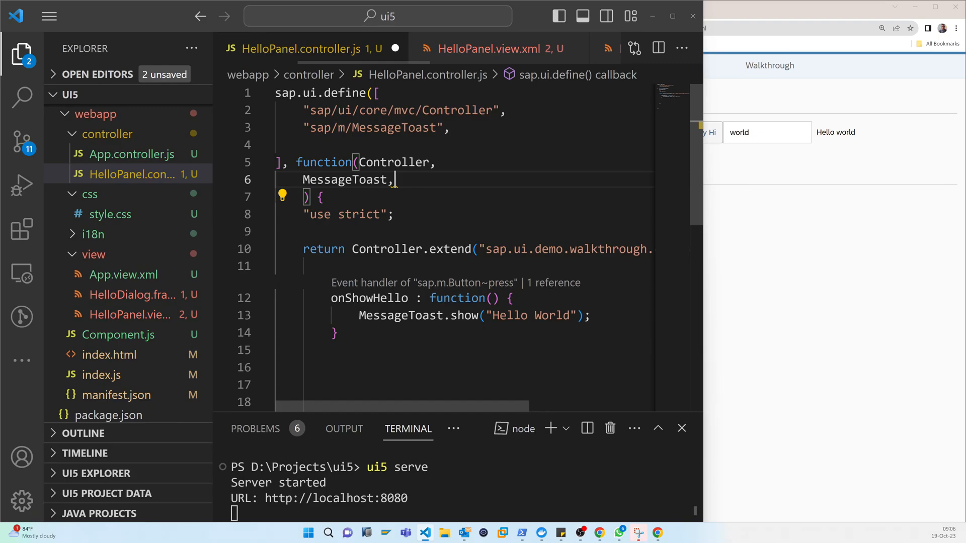
text("s)
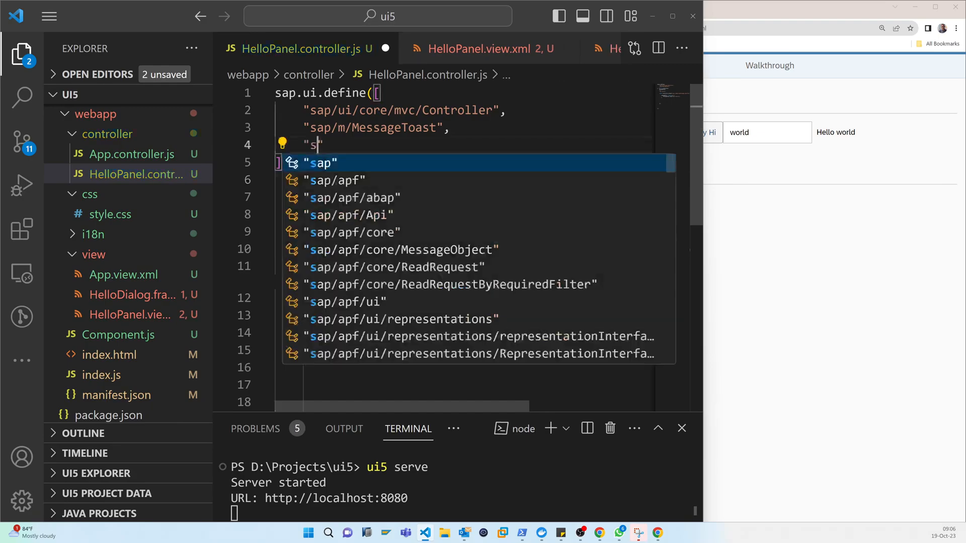
text(/)
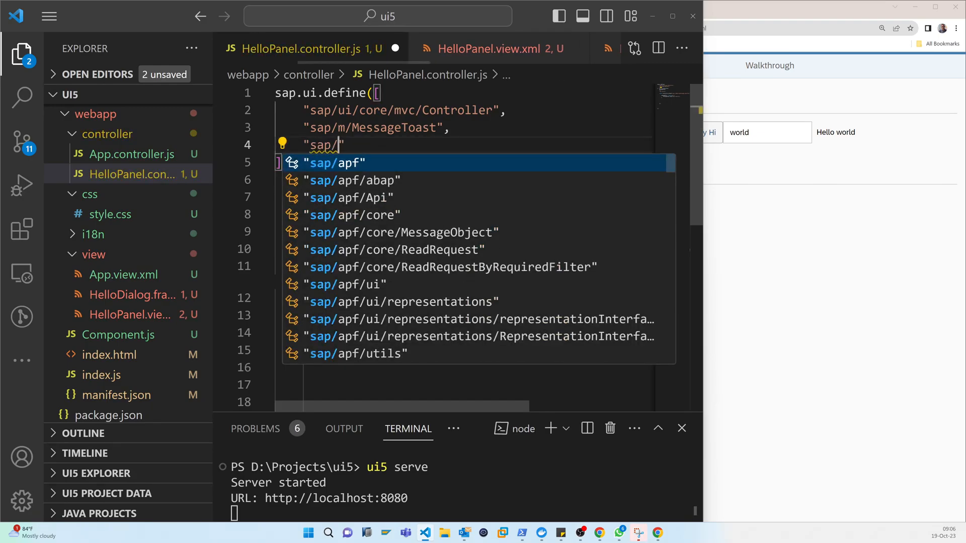
text(m)
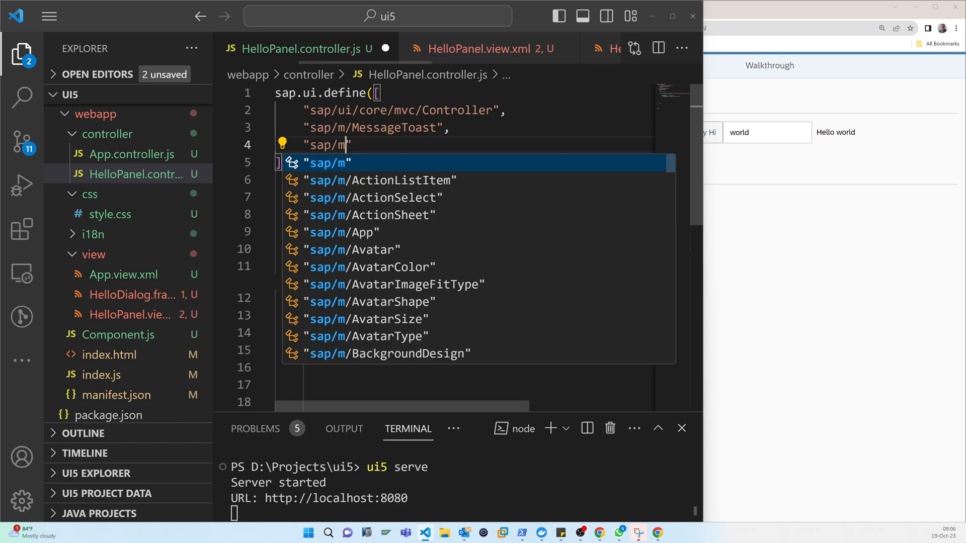
text(ui/core)
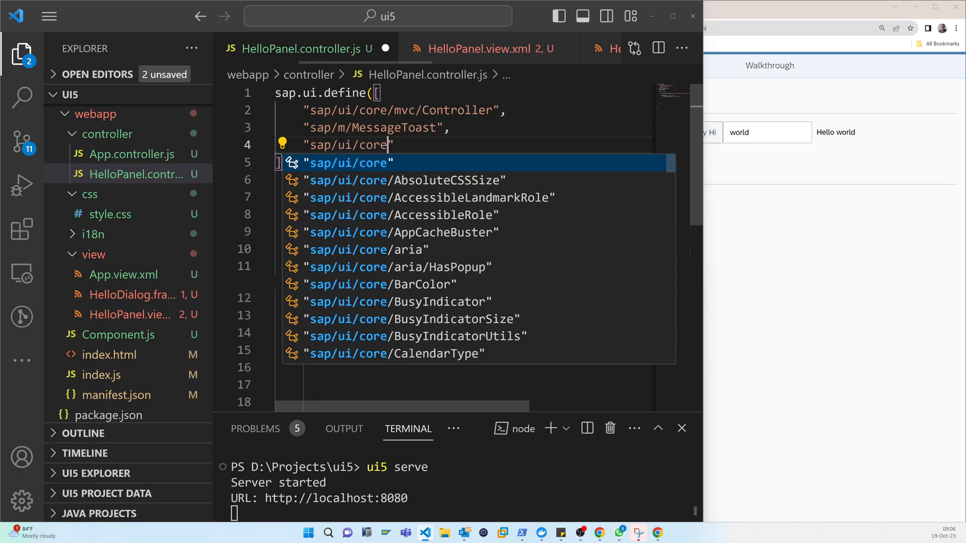
text(/Fragment)
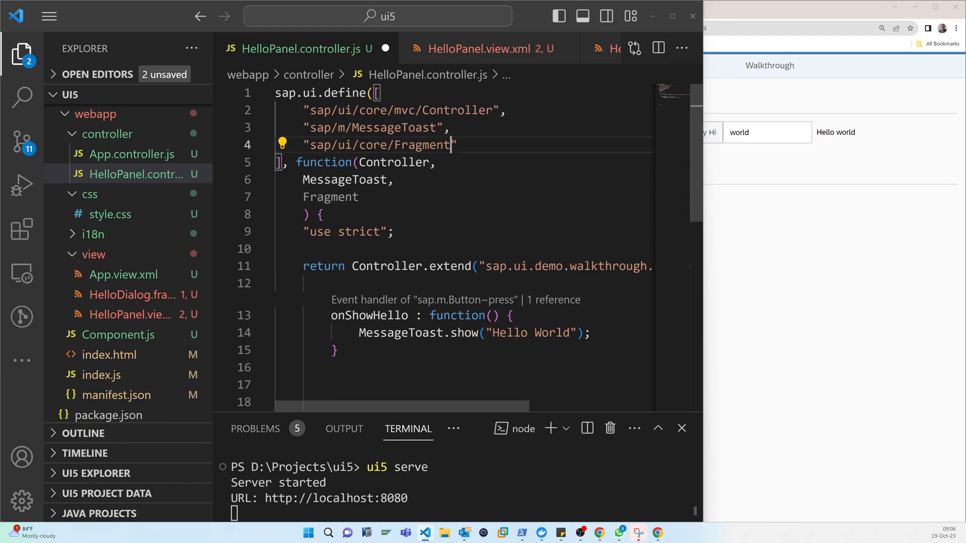
scroll(down, 3)
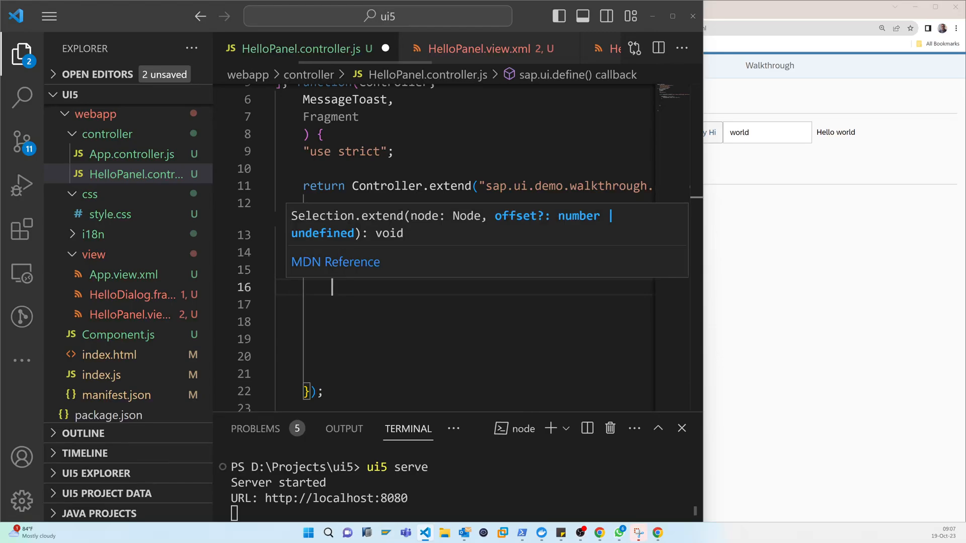
Start a second handler function below onShowHello in the controller.
click(486, 48)
text(onShowHello)
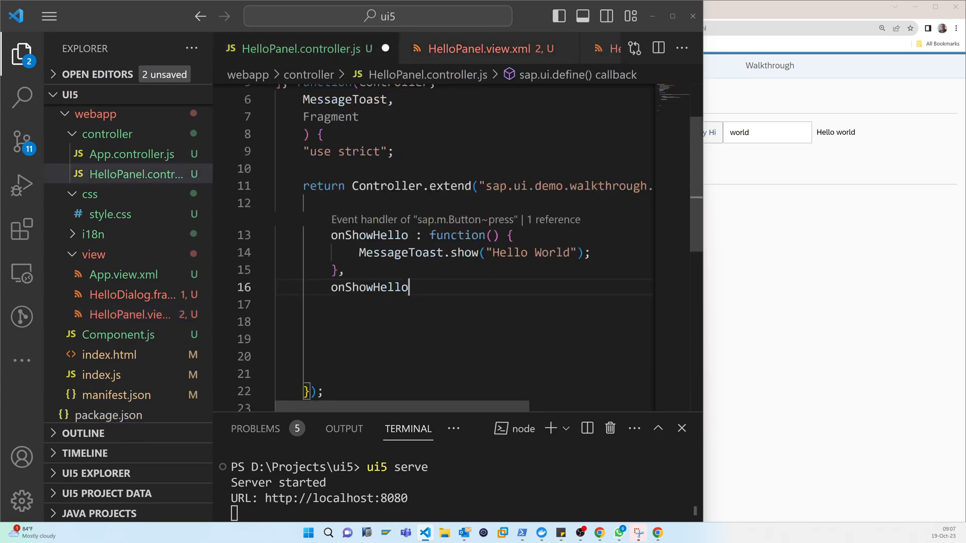
key(Enter)
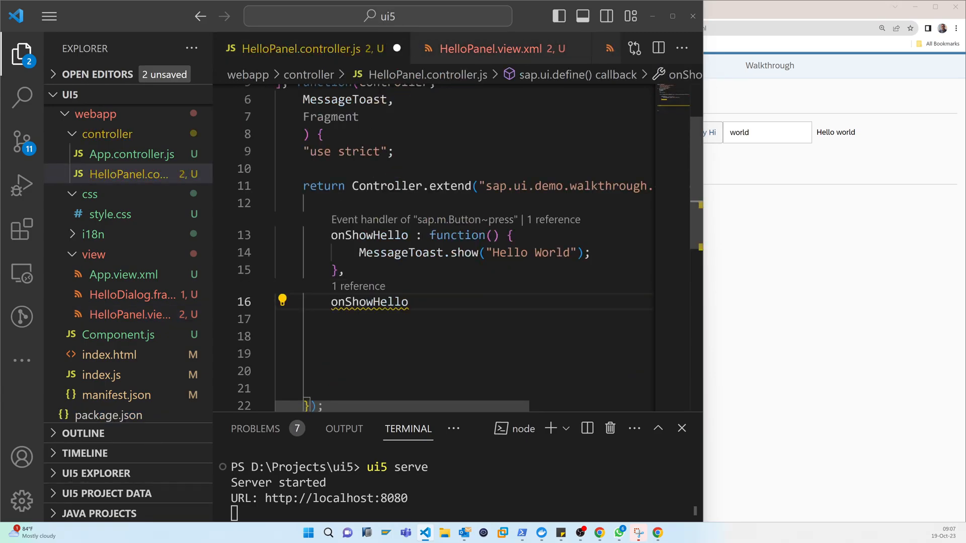
click(408, 302)
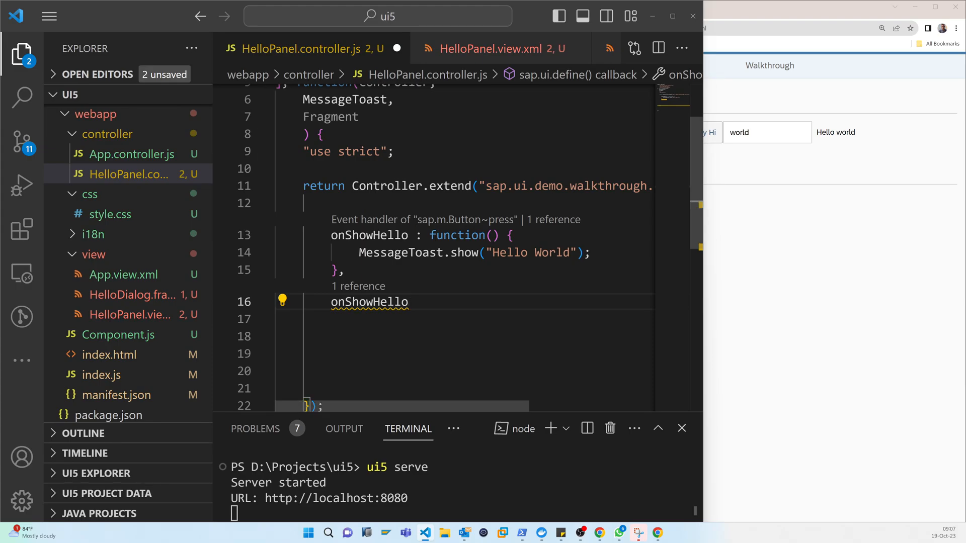
text(: function ()
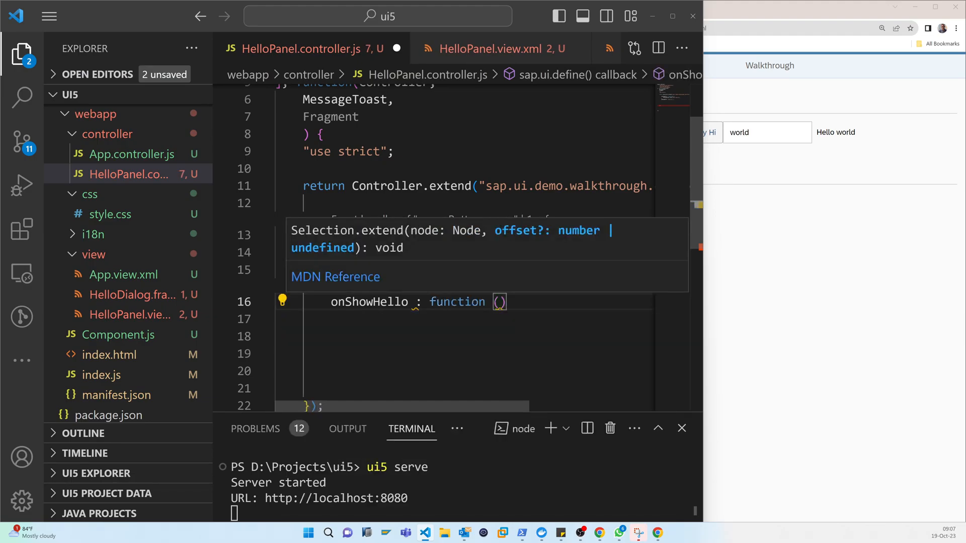
text({)
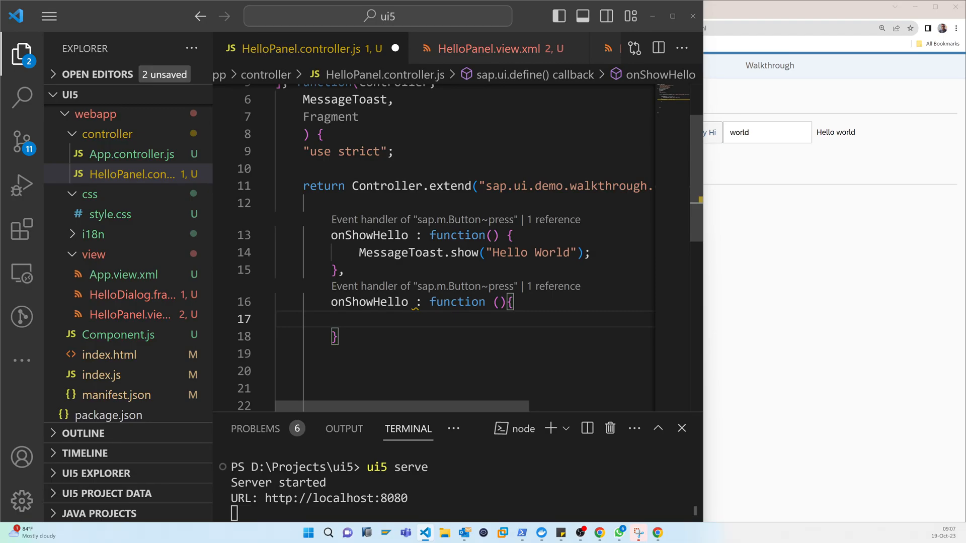
Begin its body with the comment // create dialog lazily.
text(/)
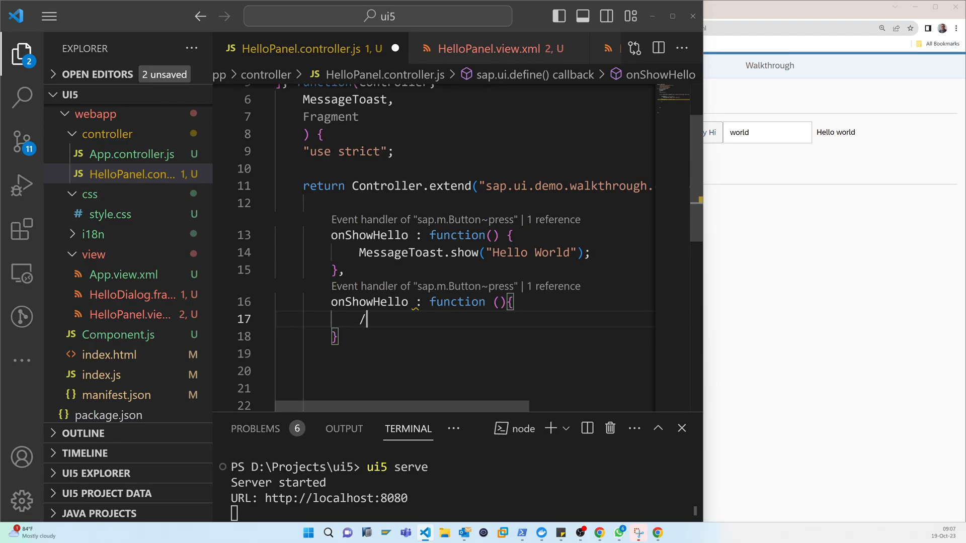
text(/ c)
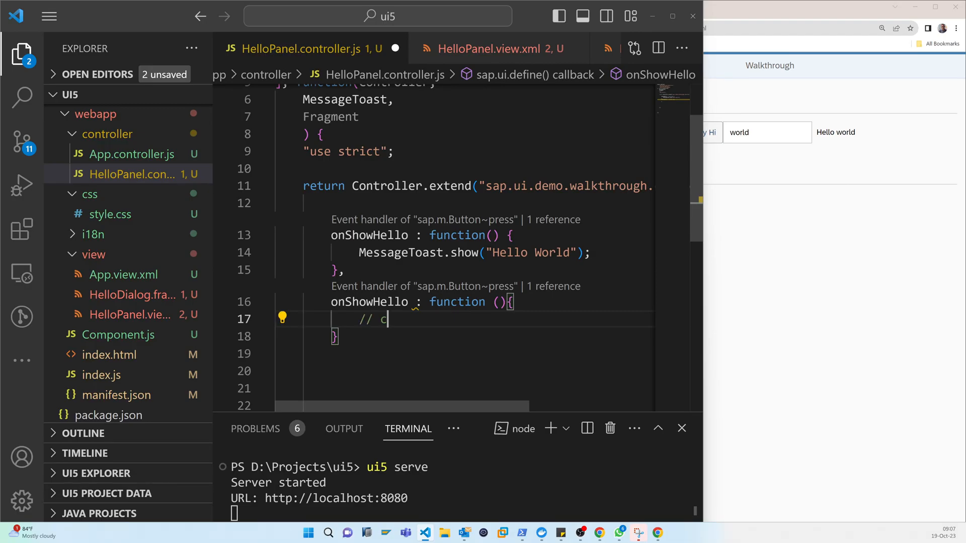
text(reate)
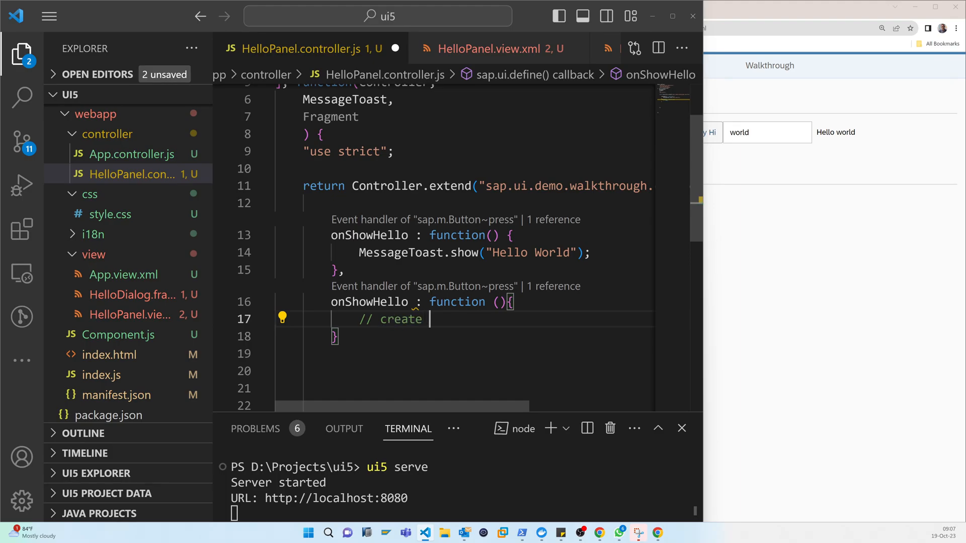
text(dia)
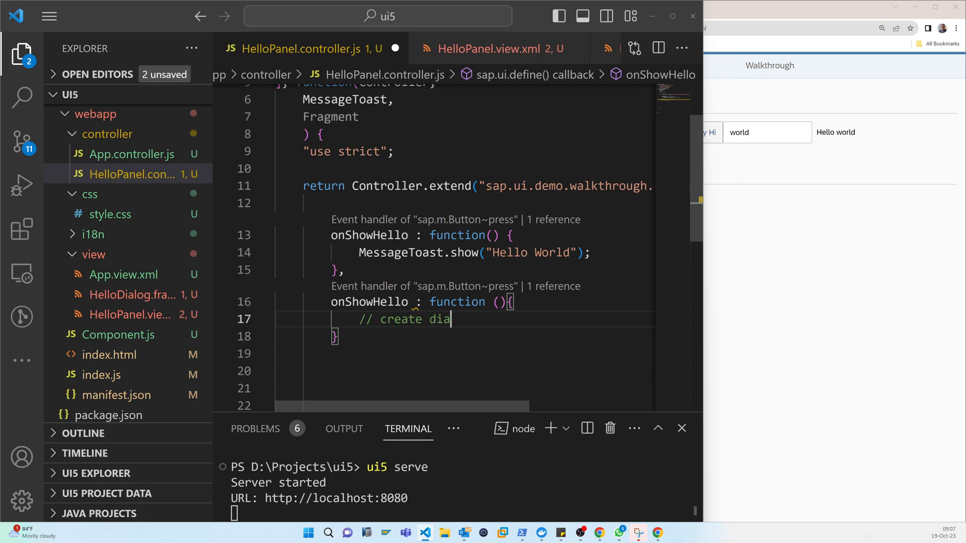
text(log lazily)
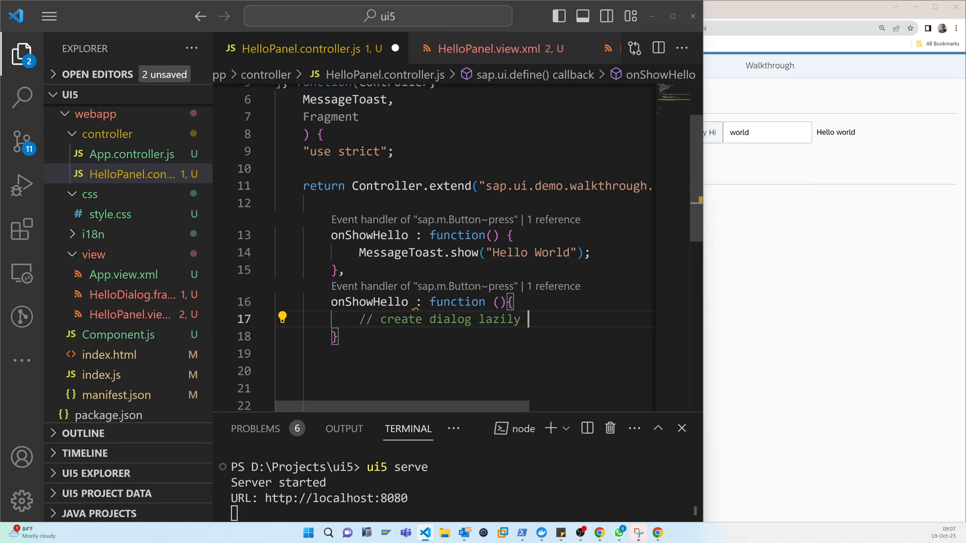
Add the guard if(!this.pDialog){ with this.pDialog as the assignment target.
text(if(!)
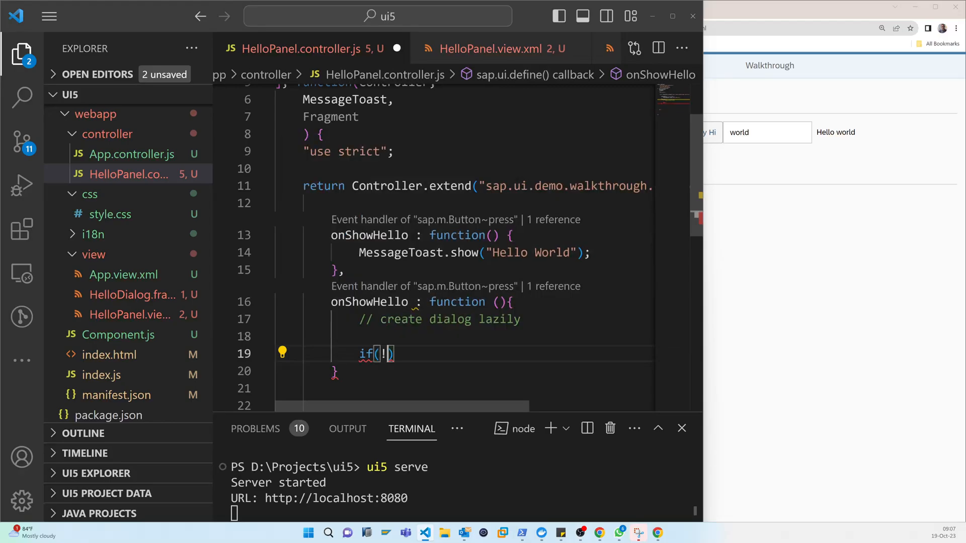
text(thi)
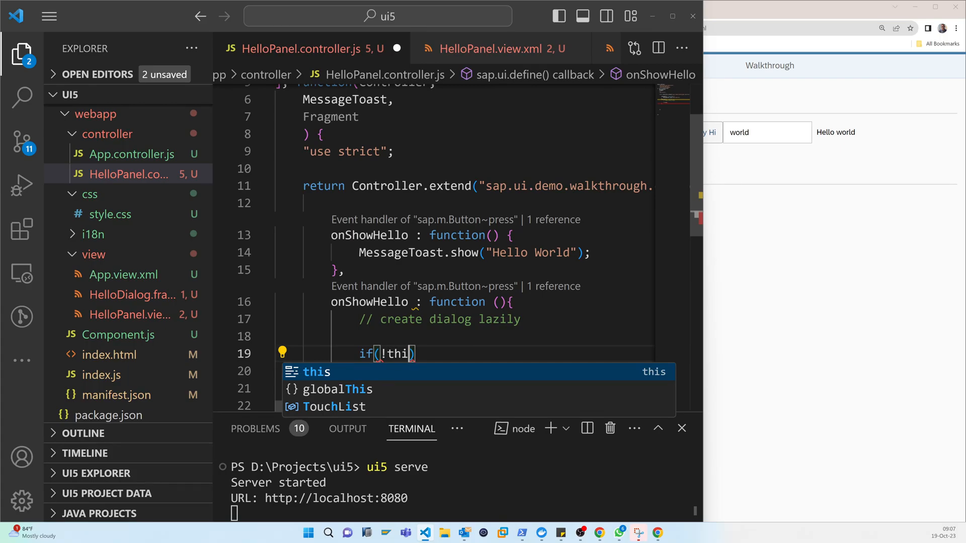
text(s.pDialog)
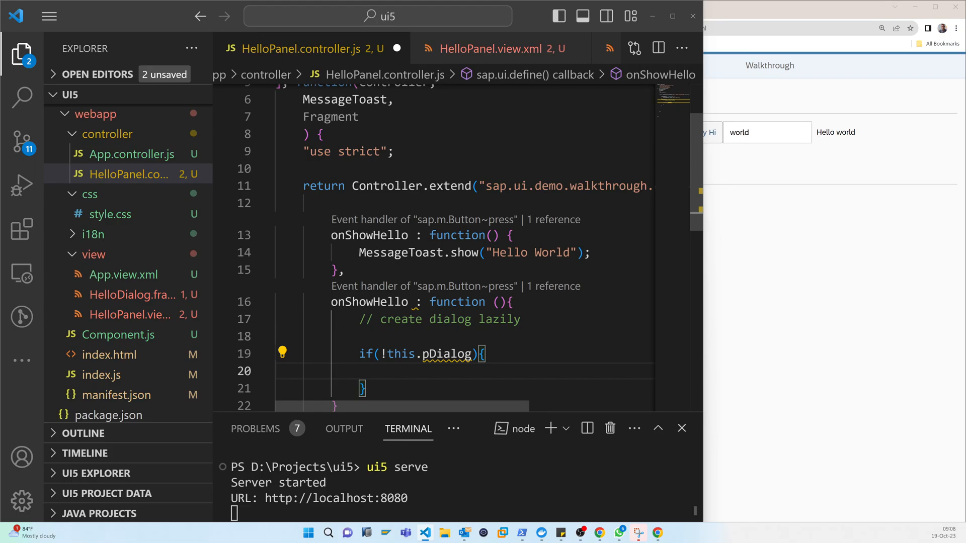
text(t)
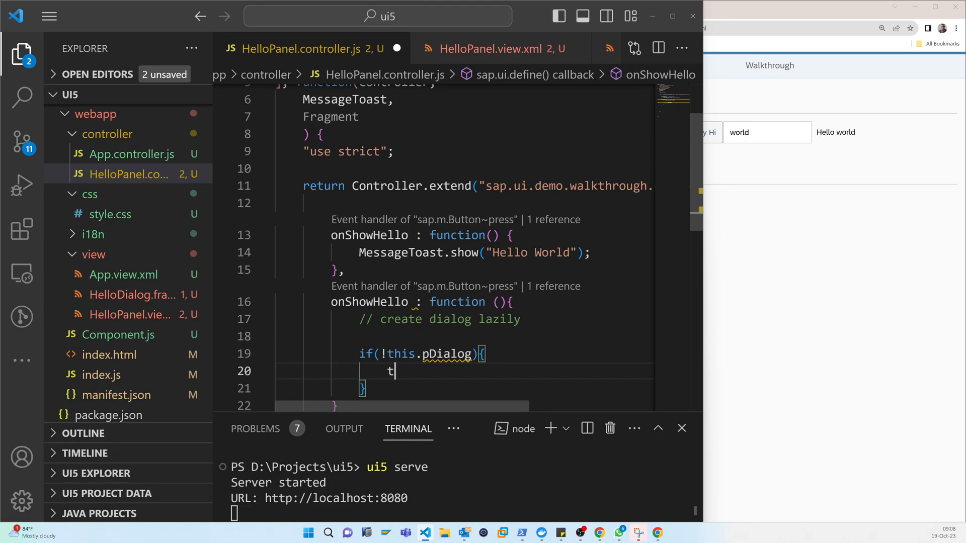
text(his)
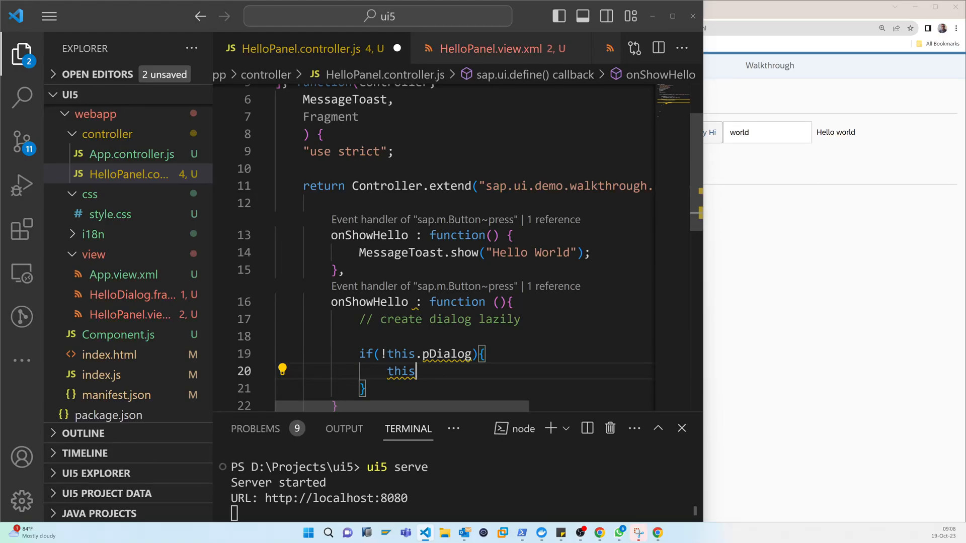
text(.pDialog =)
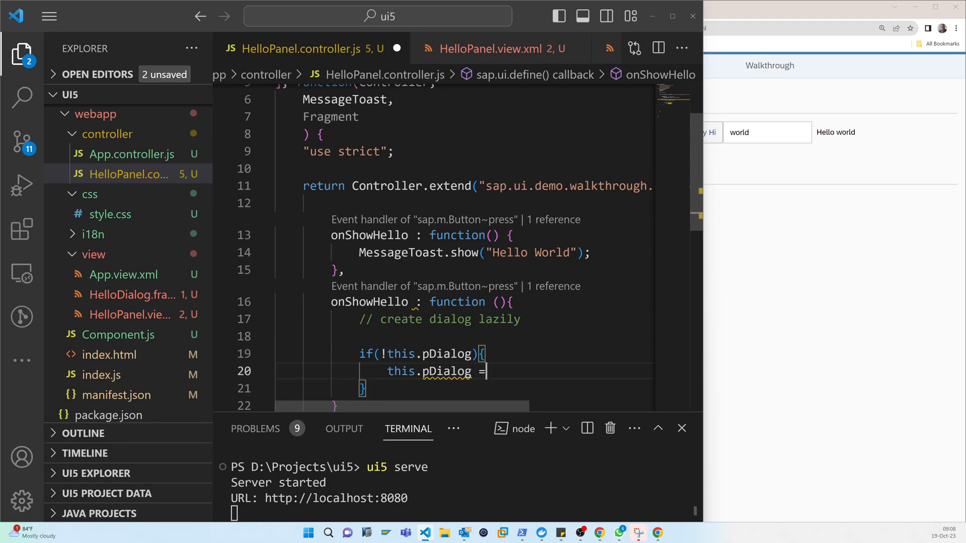
Assign this.pDialog = this.loadFragment({}) with an empty options object.
text(this)
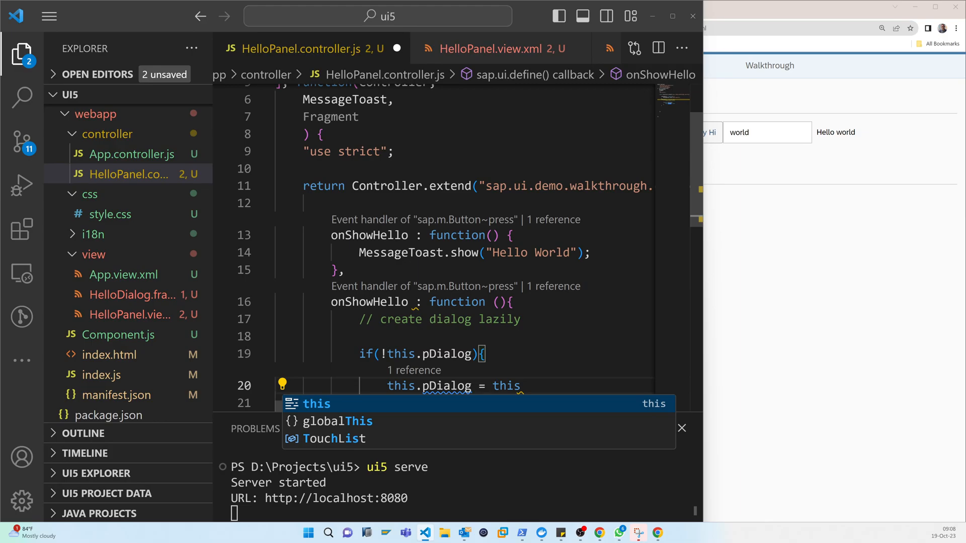
text(.loadF)
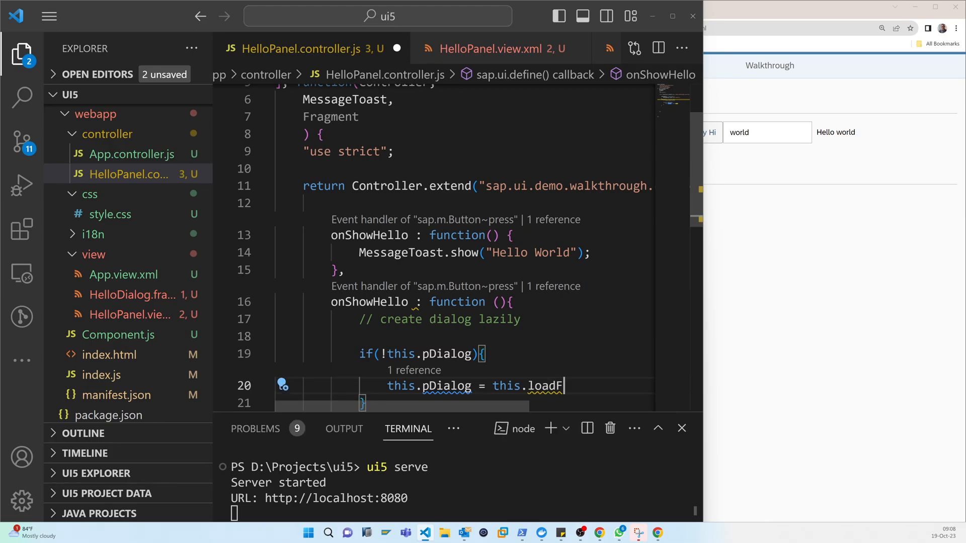
text(ragment)
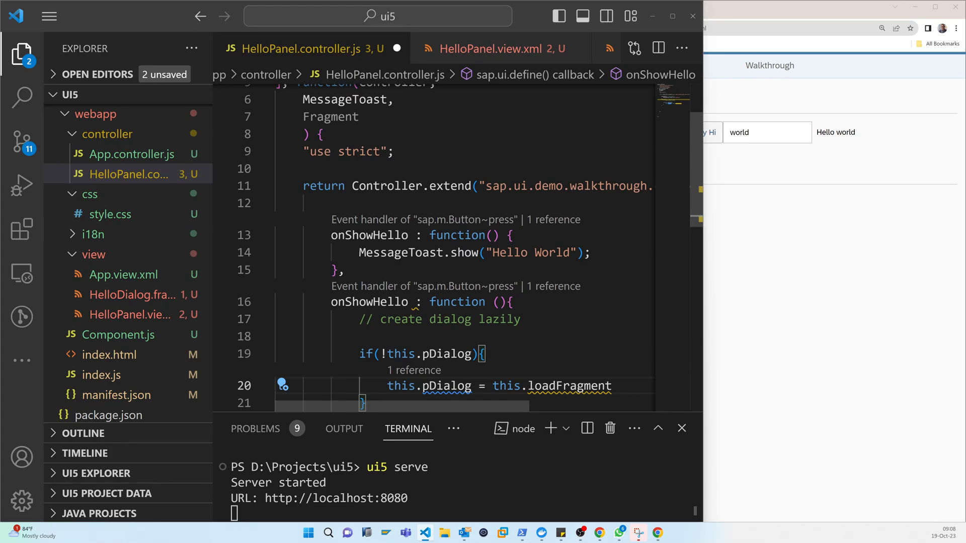
text(({}))
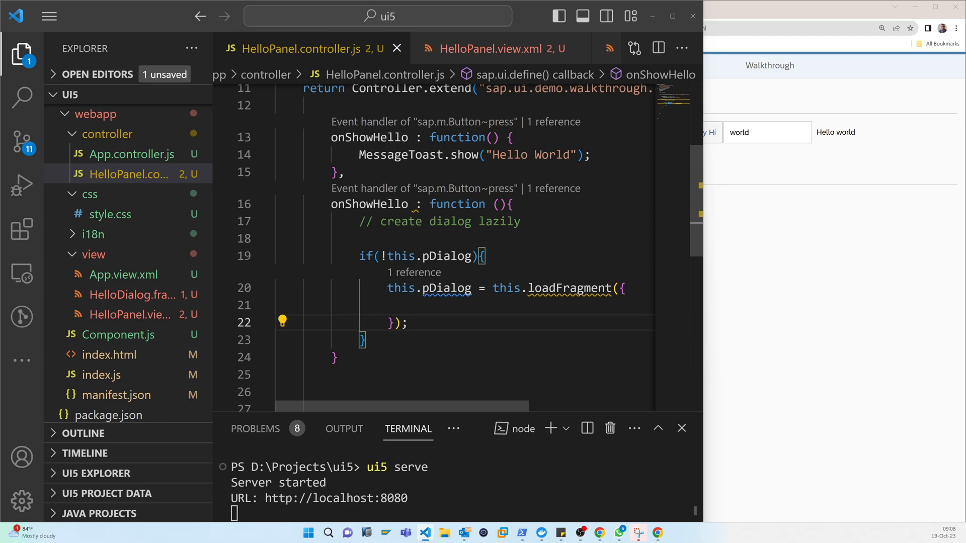
Rename the second handler to onOpenDialog to match the view's press handler.
click(493, 48)
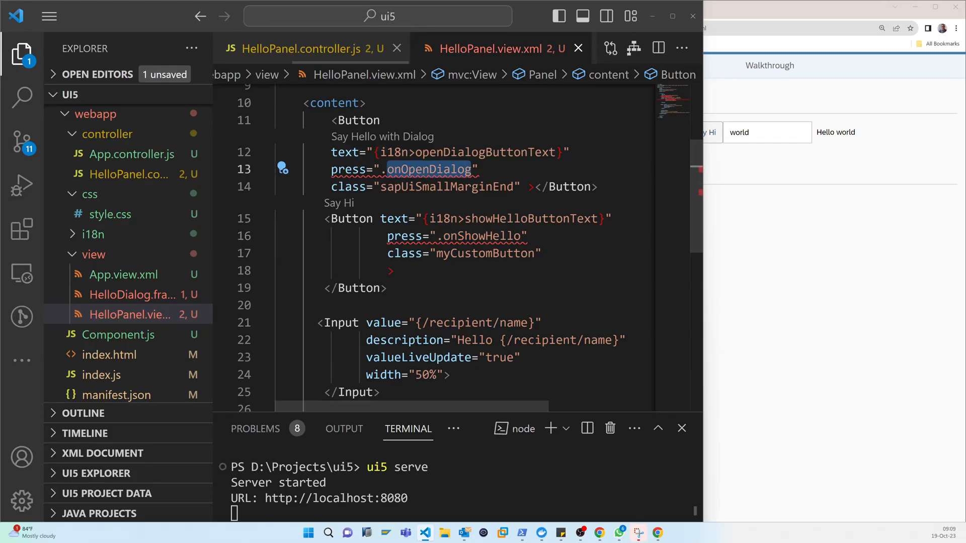
click(284, 49)
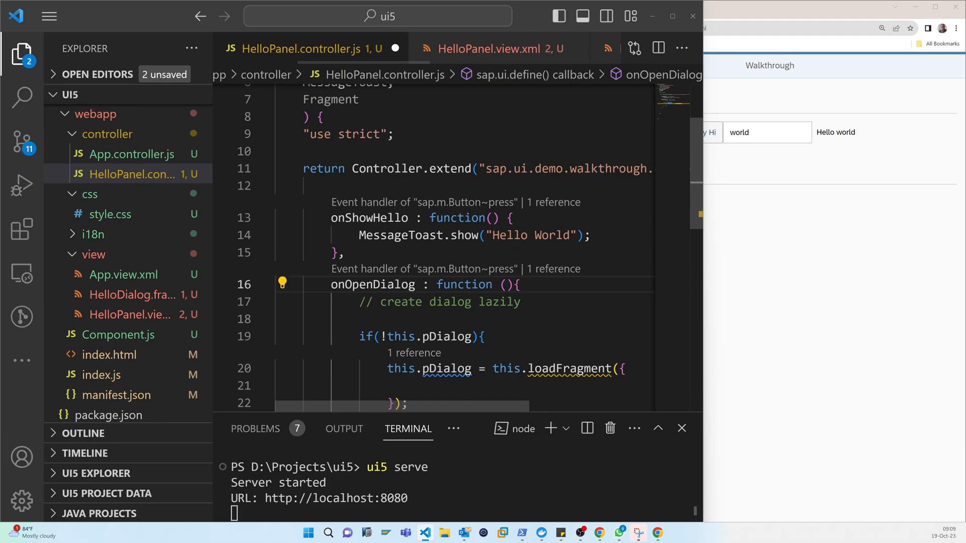
scroll(down, 3)
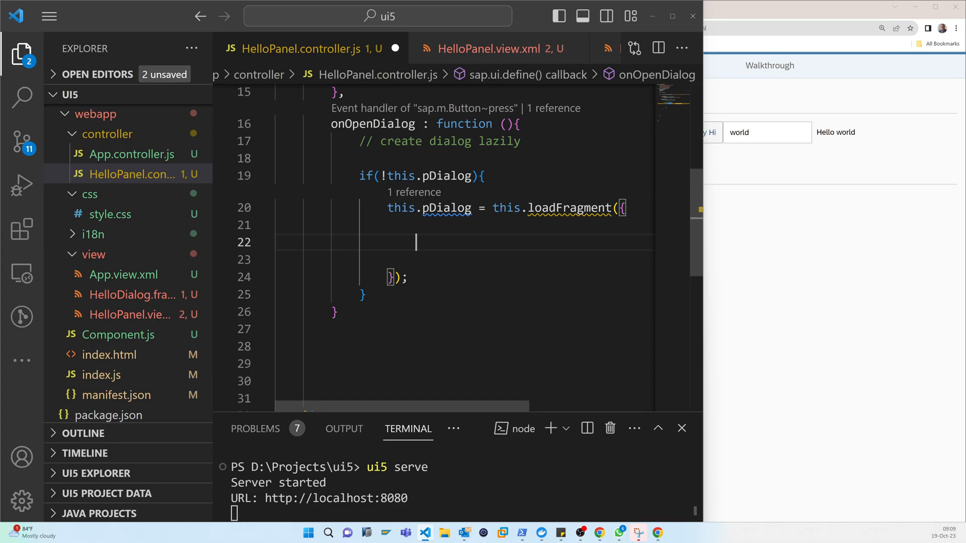
Pass name: "sap.ui.demo.walkthrough.view.HelloDialog" in the loadFragment options.
text(name :)
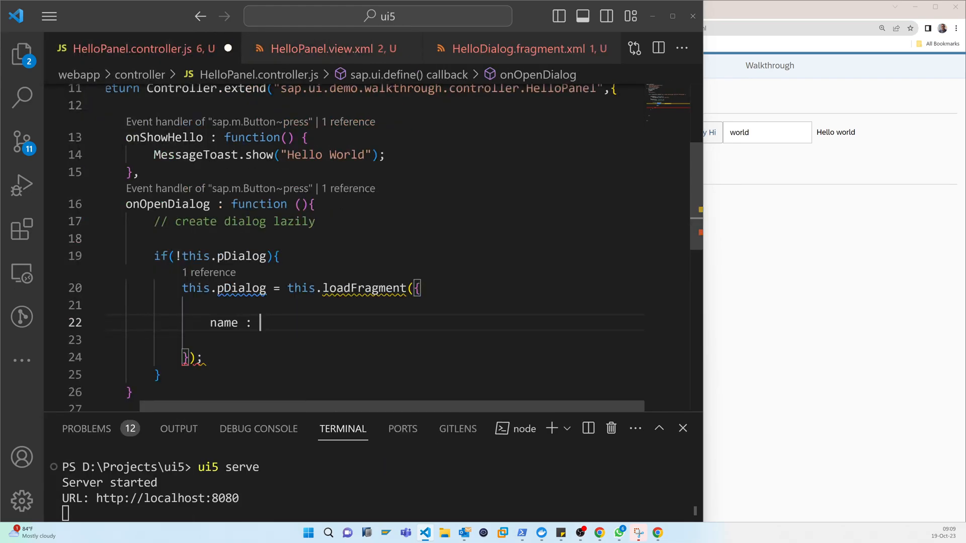
text(sap.ui.demo.walkthrough.view.)
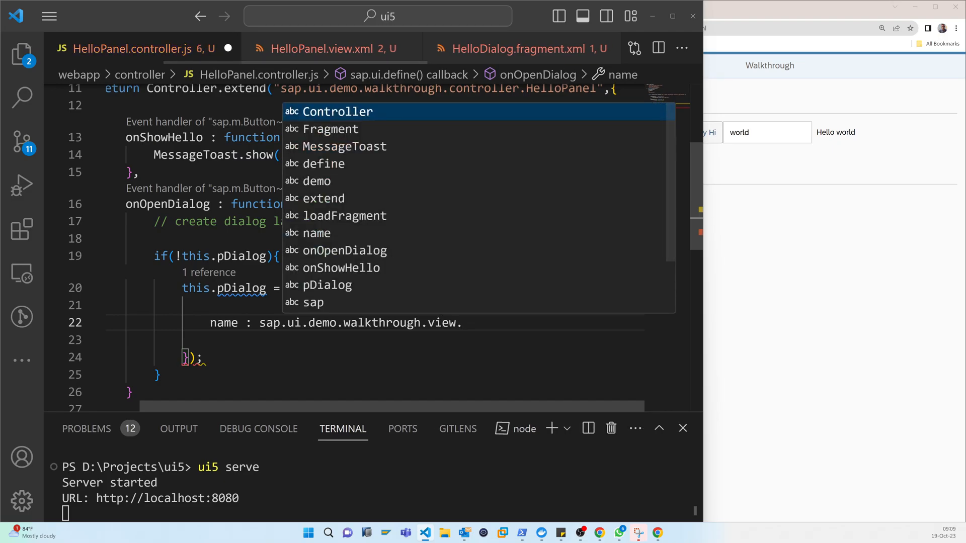
text(He)
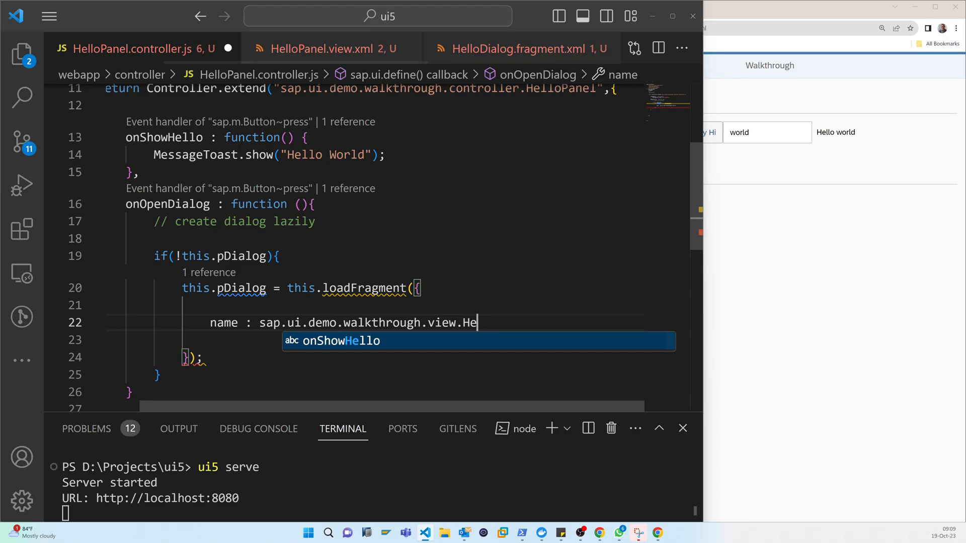
text(lloDialog")
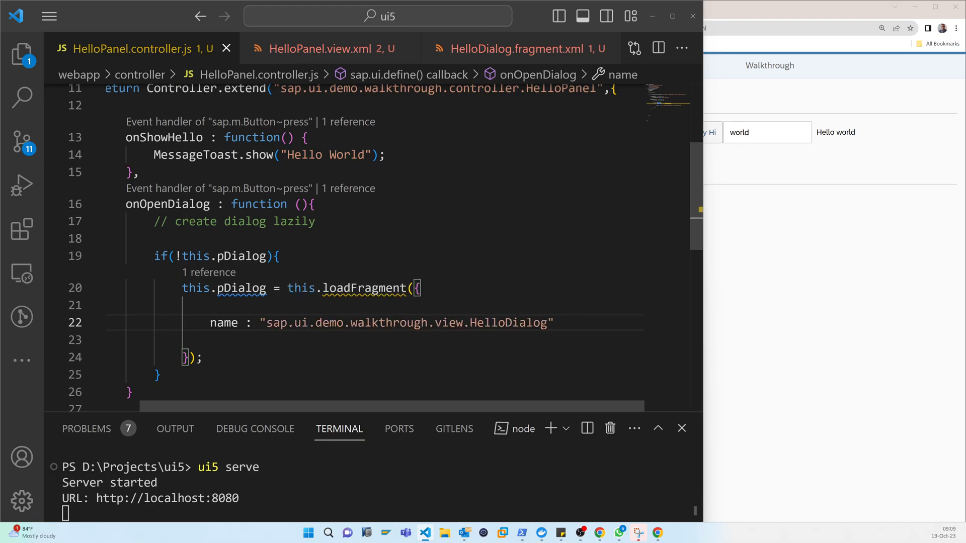
scroll(down, 3)
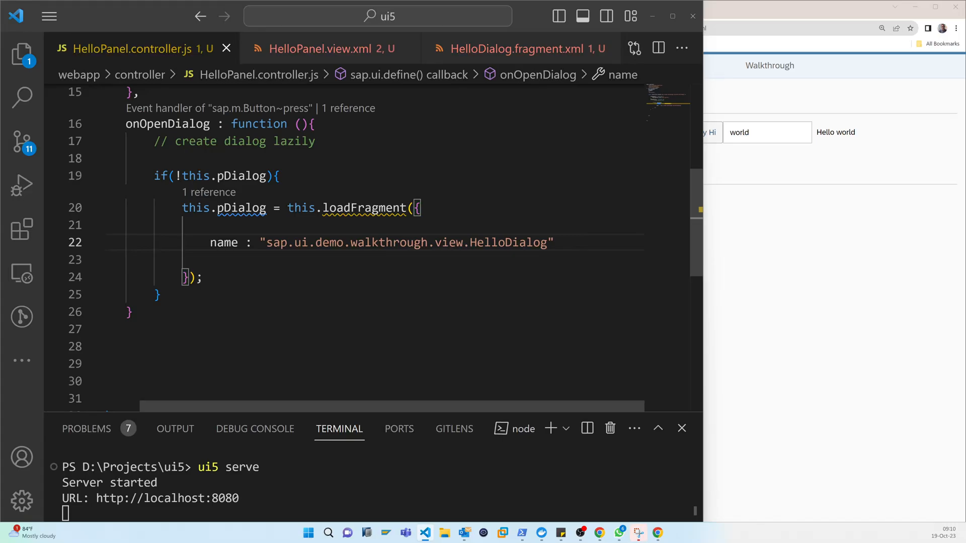
Add this.pDialog.then(function(oDialog){ oDialog.open(); }); after the if block.
text(this)
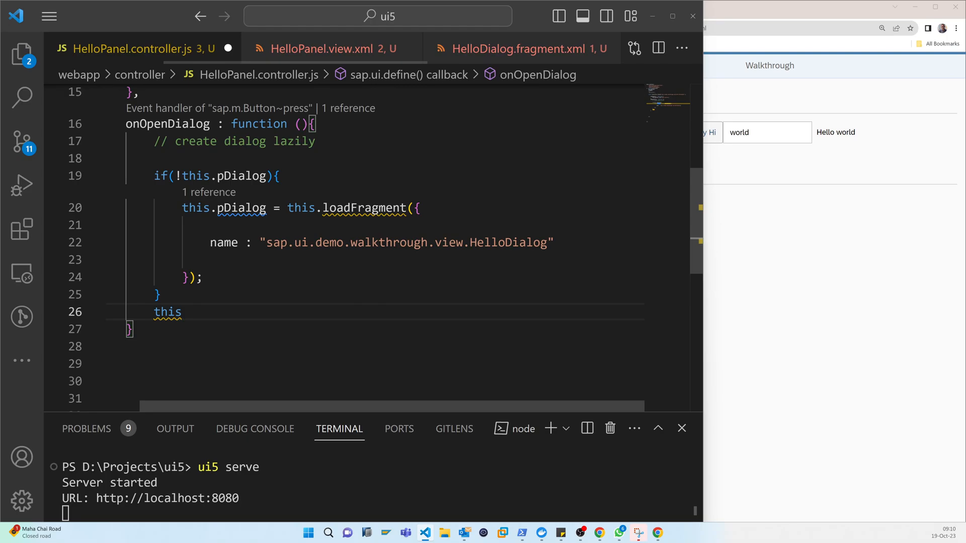
text(.pDialog.eh)
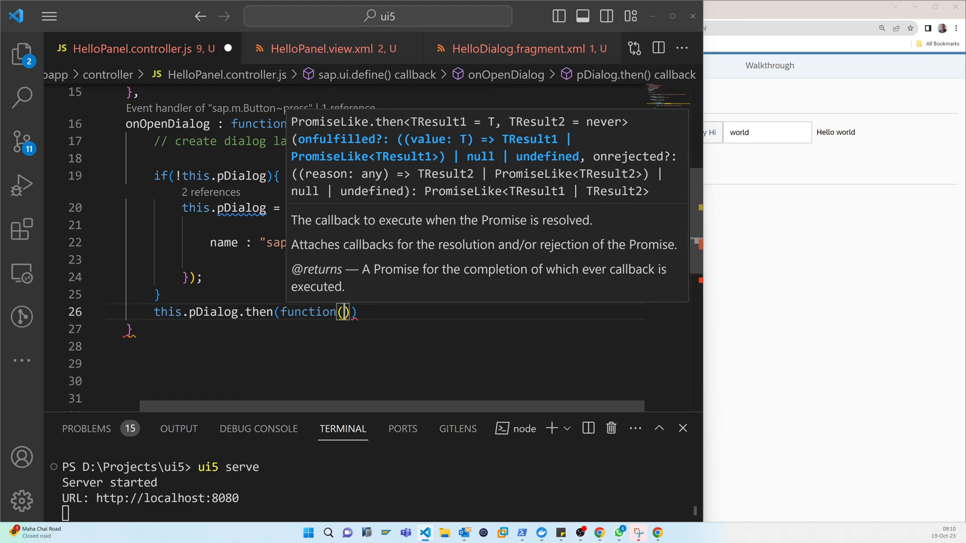
text(o)
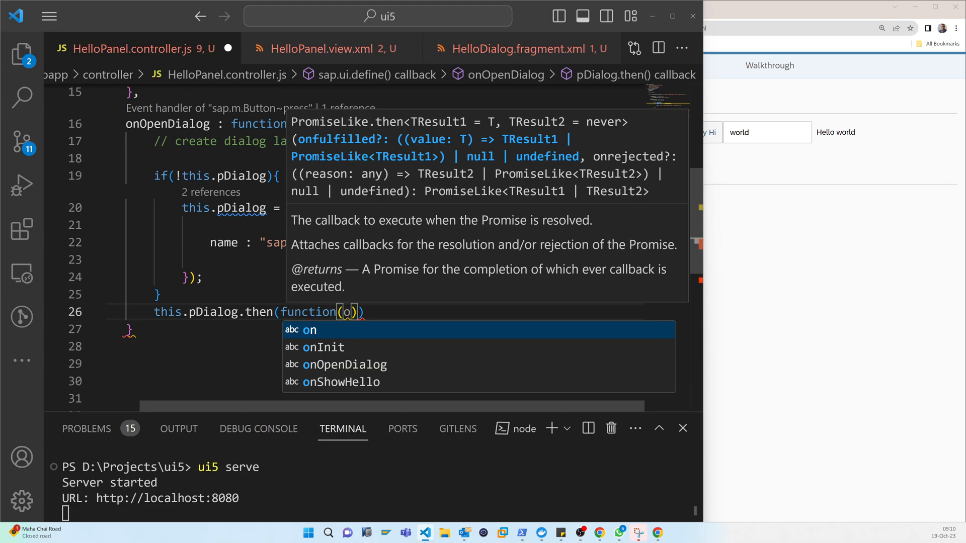
text(Dialog)
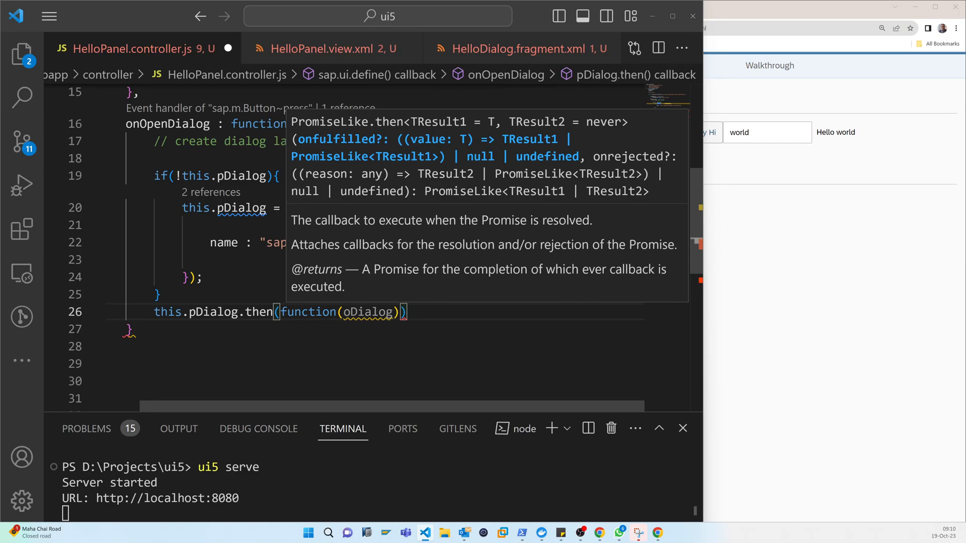
text(oDialog)
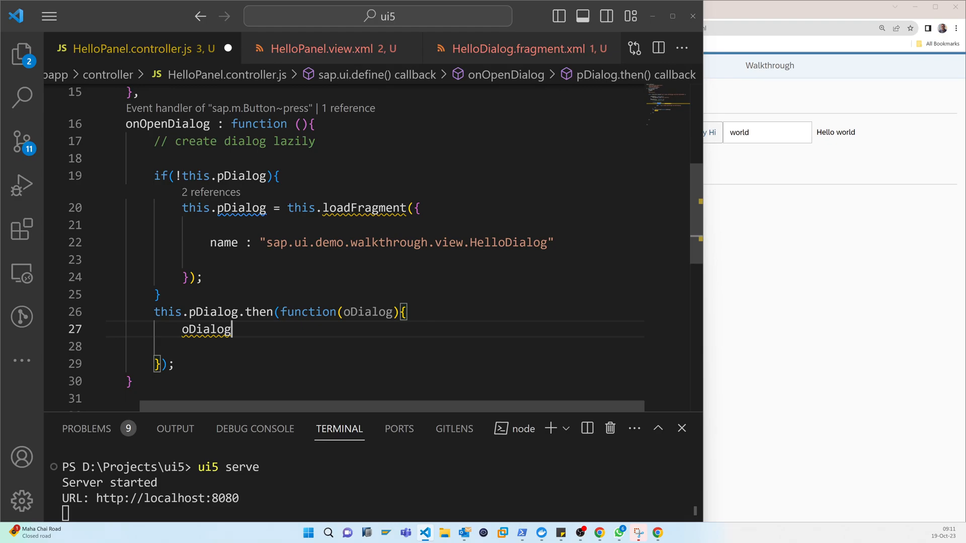
text(.open();)
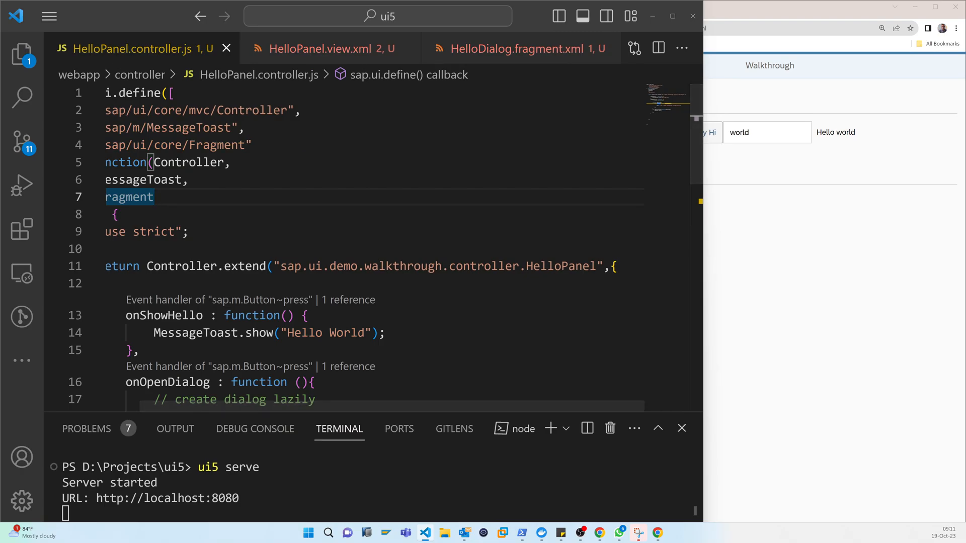
click(154, 196)
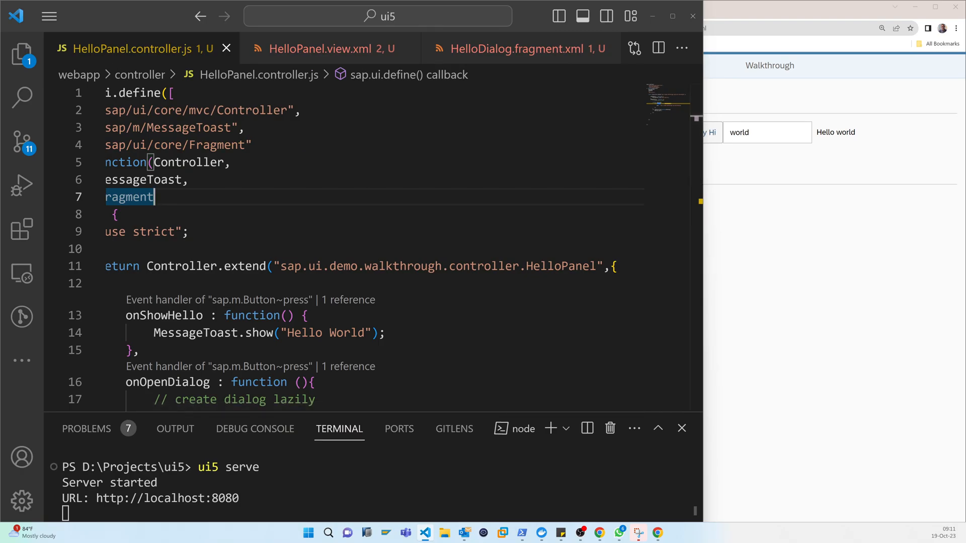